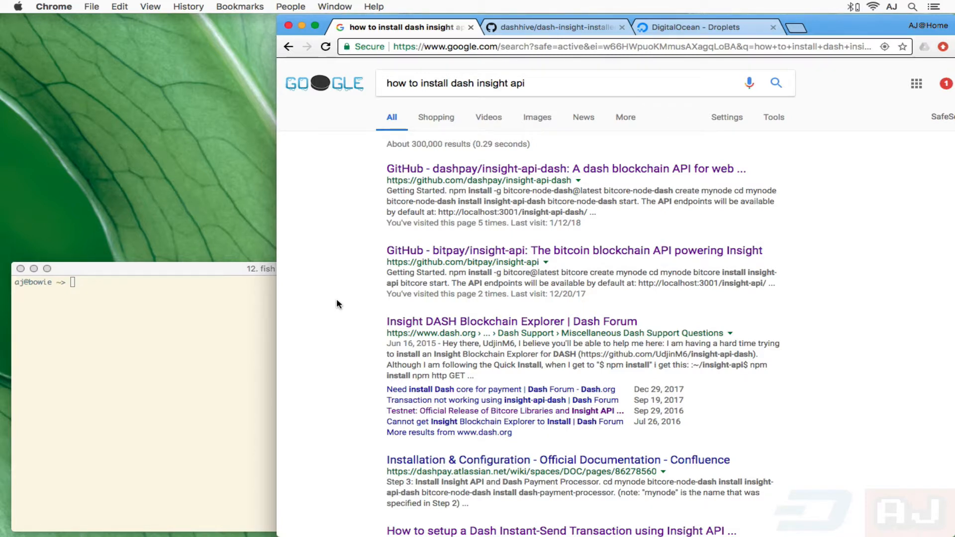
mouse_move(364, 155)
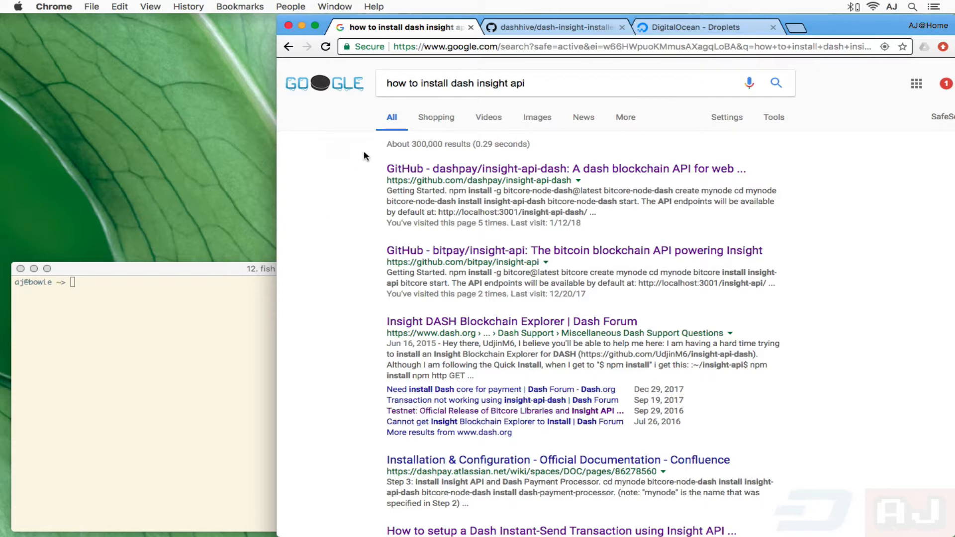
mouse_move(308, 173)
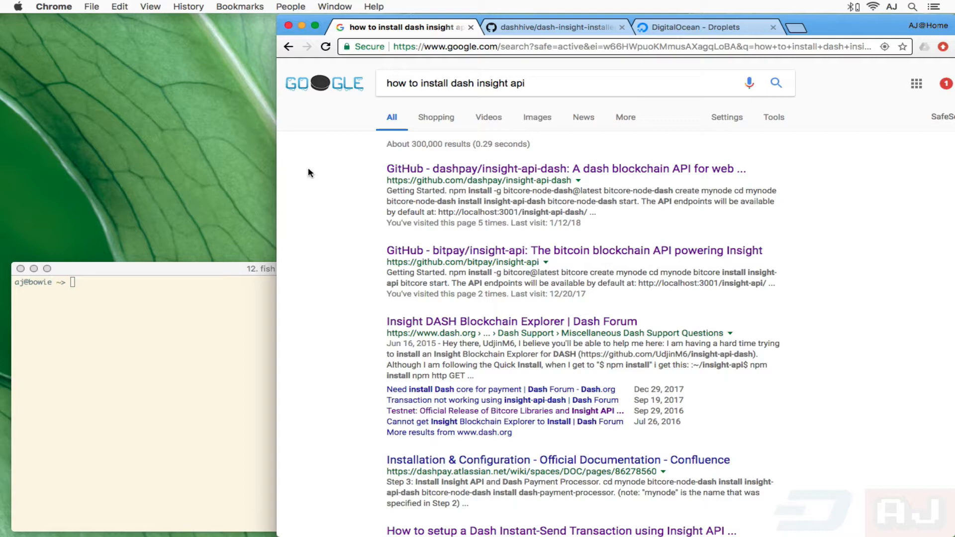
mouse_move(298, 176)
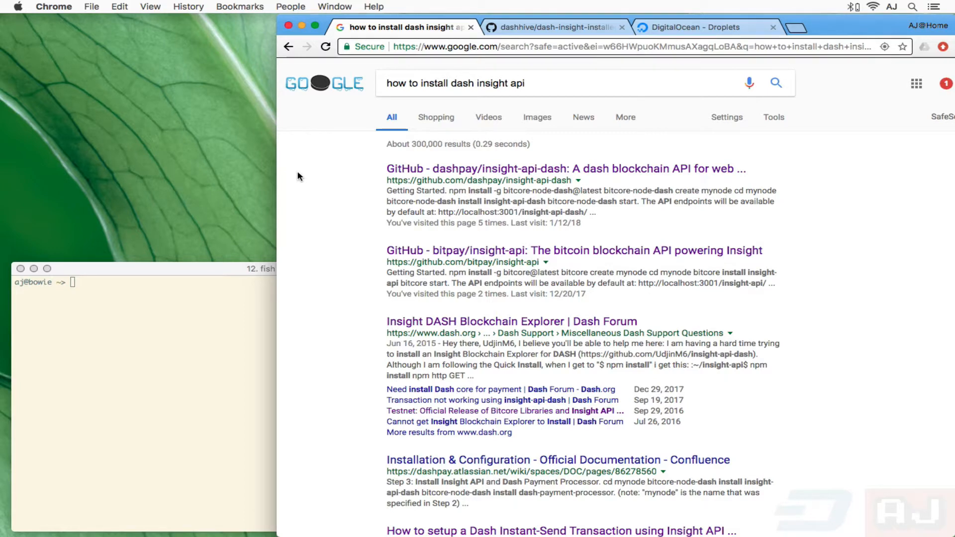
Switch to the dashhive/dash-insight-installer.sh repository and scroll to its README install commands
scroll(down, 3)
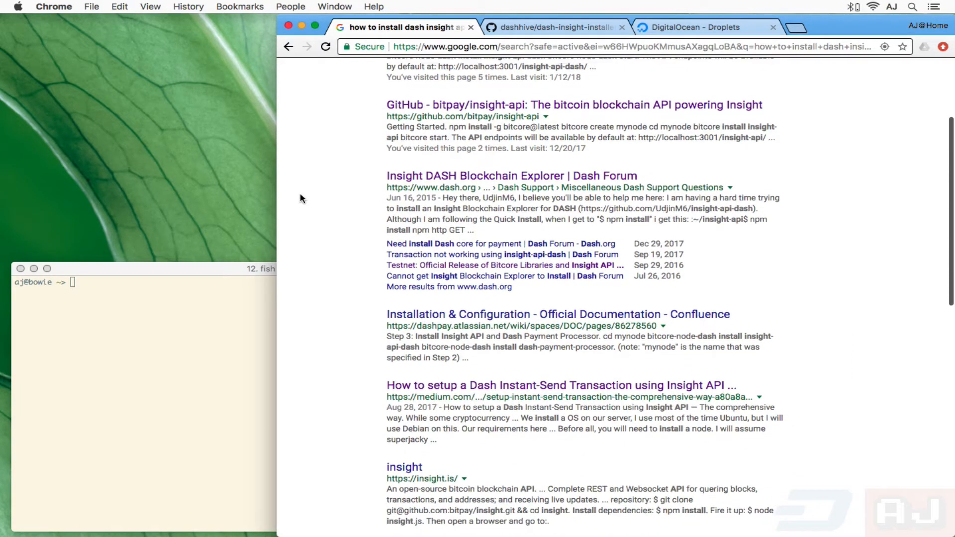
scroll(down, 3)
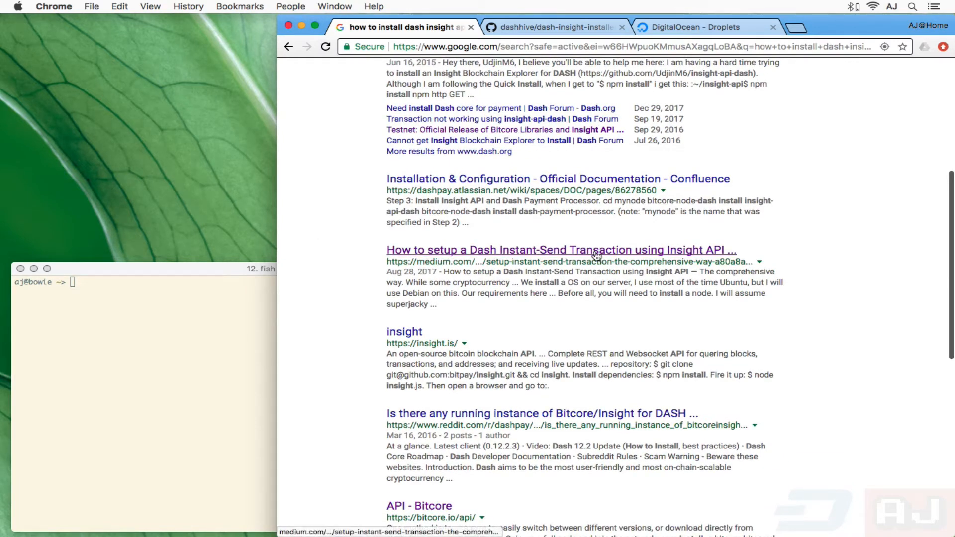
scroll(down, 3)
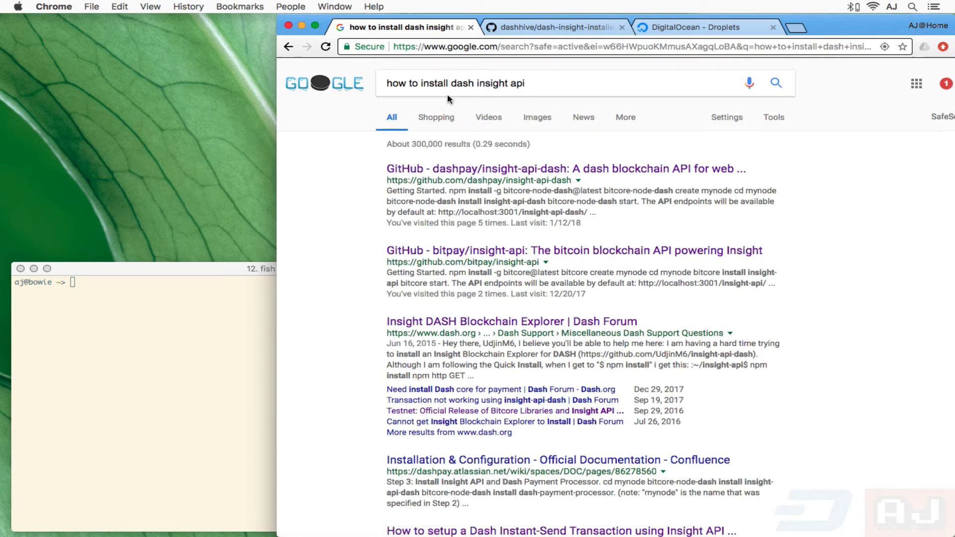
click(554, 27)
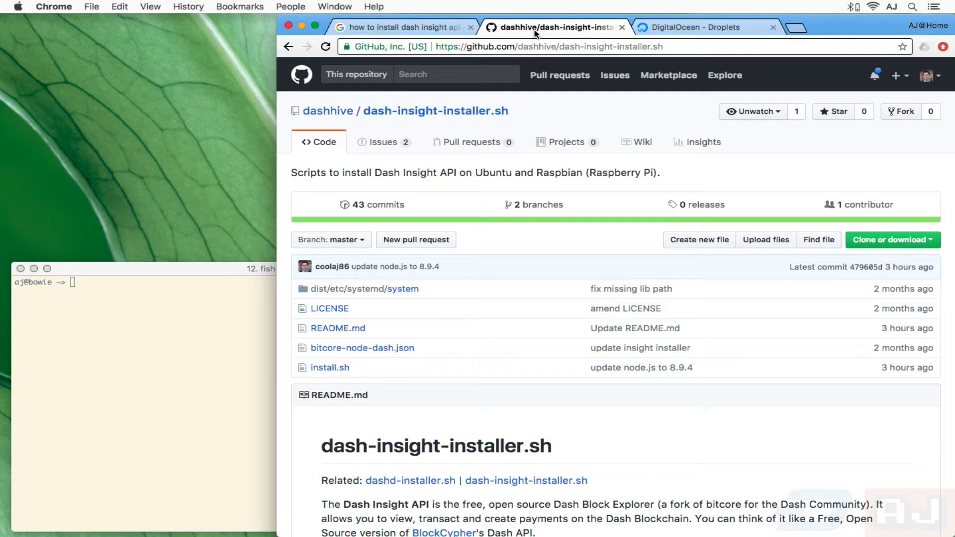
mouse_move(515, 128)
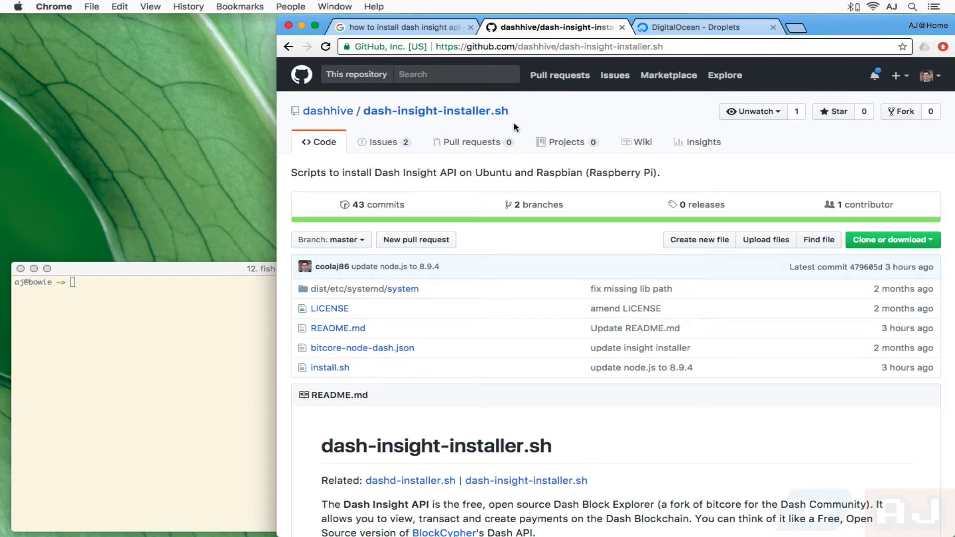
scroll(down, 3)
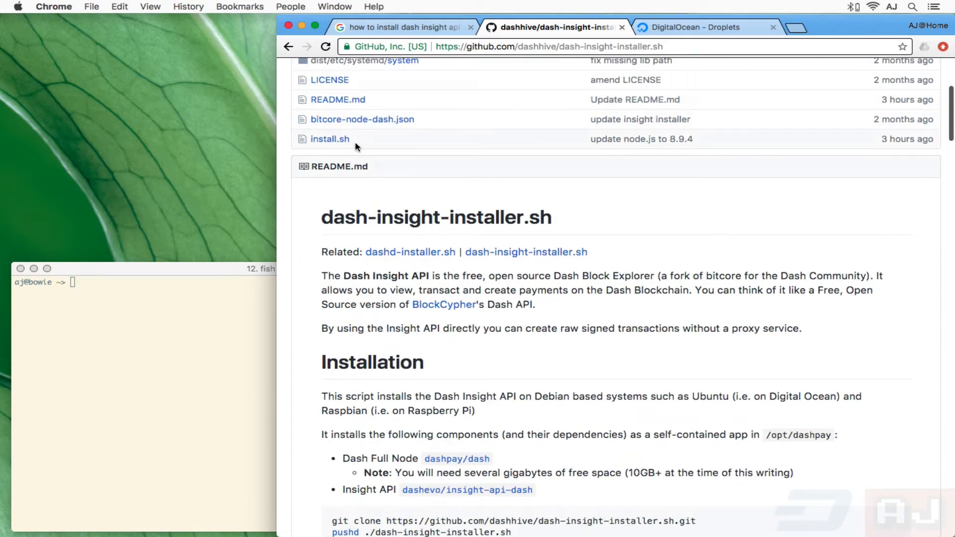
scroll(down, 3)
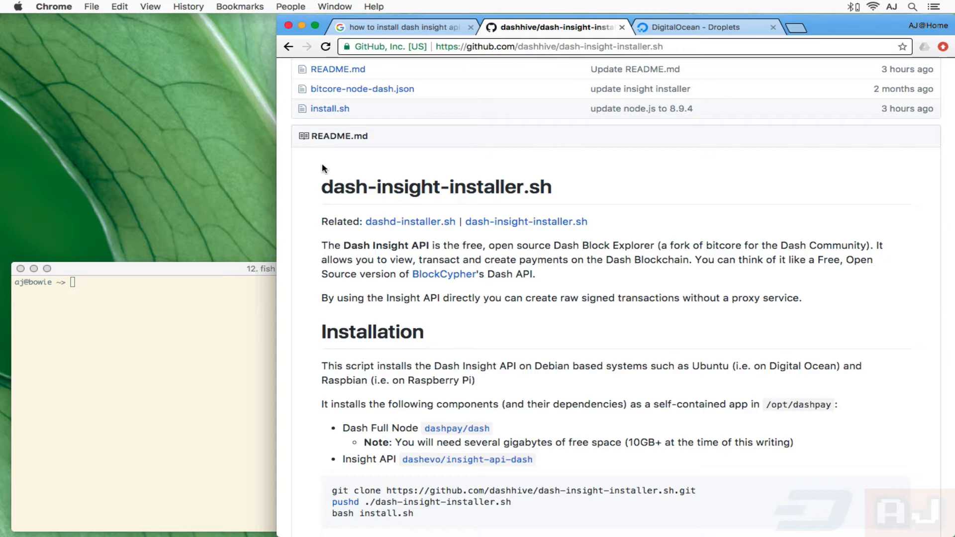
mouse_move(317, 175)
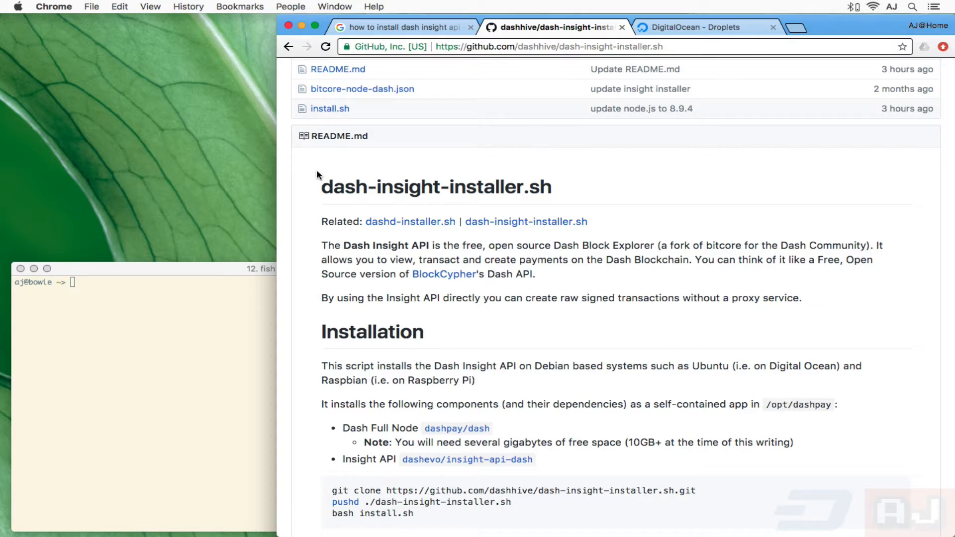
scroll(down, 3)
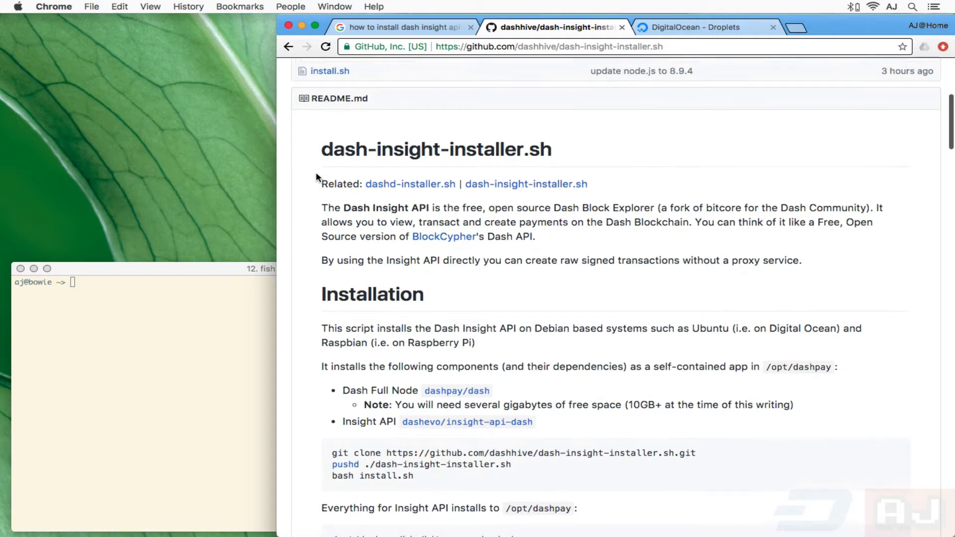
click(329, 71)
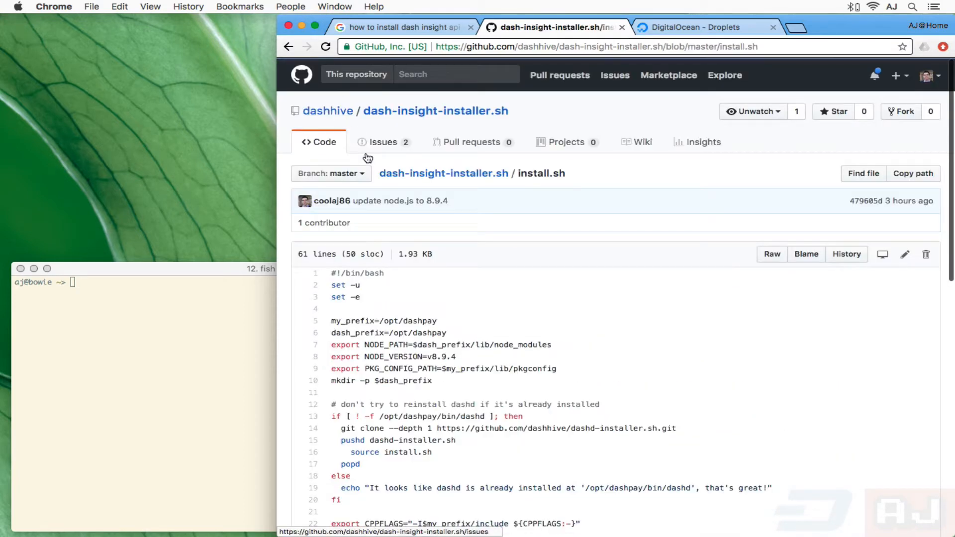
scroll(down, 3)
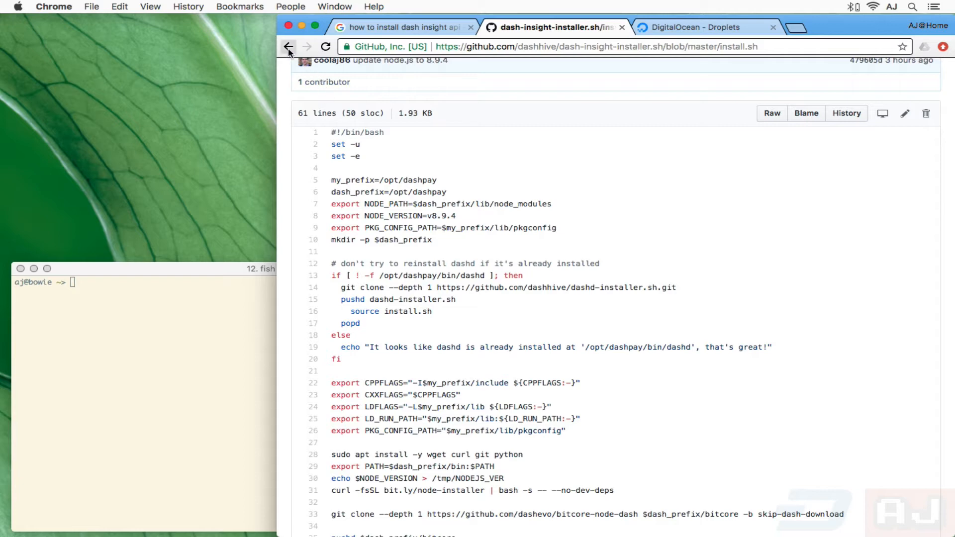
click(289, 46)
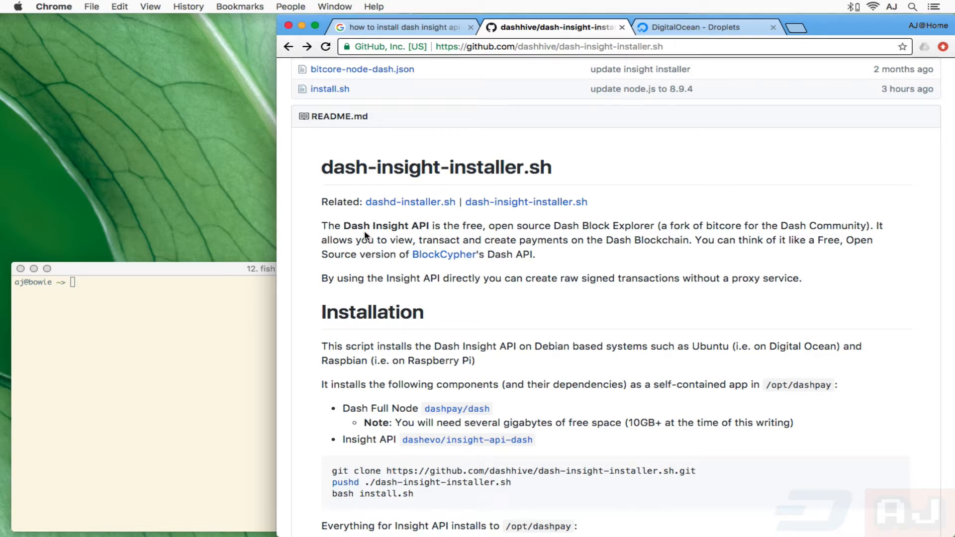
Scroll further down the installer README
scroll(down, 3)
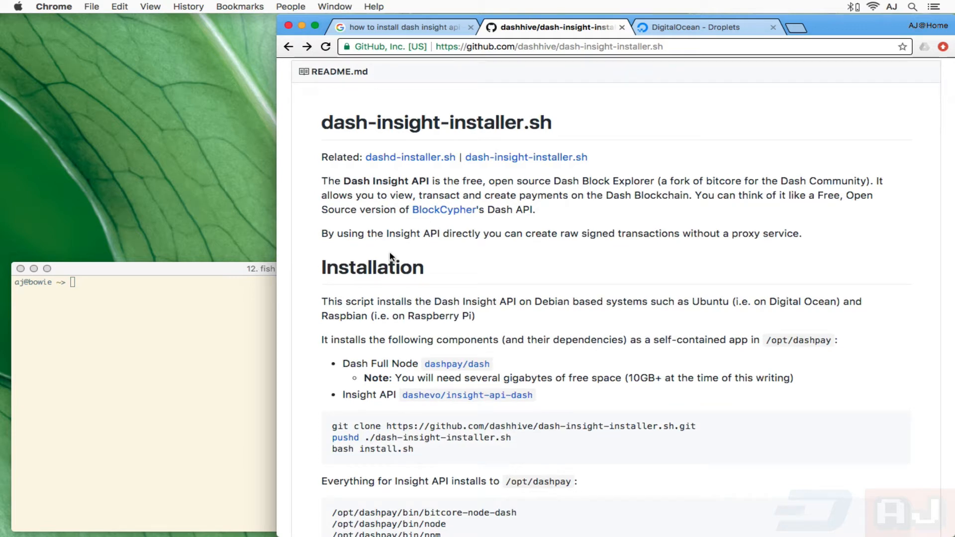
mouse_move(375, 266)
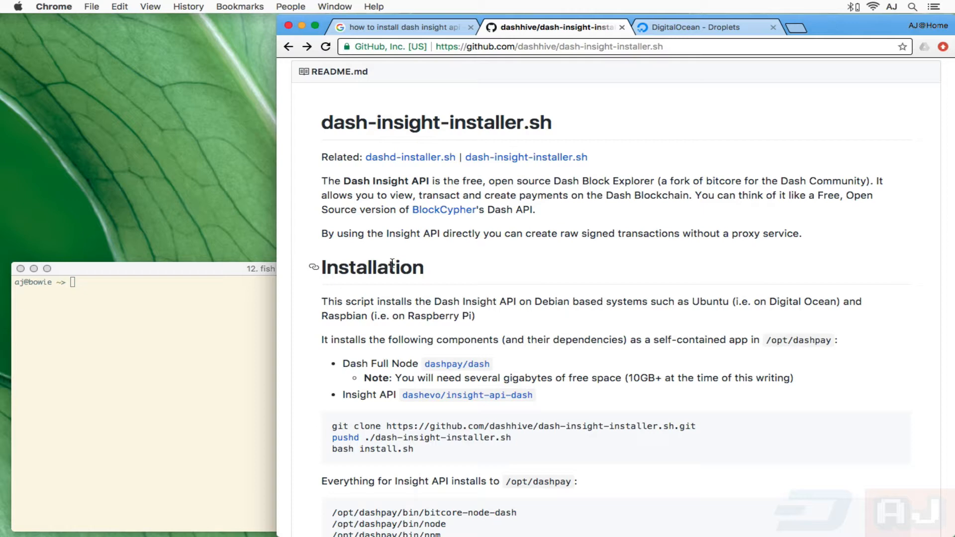
scroll(down, 3)
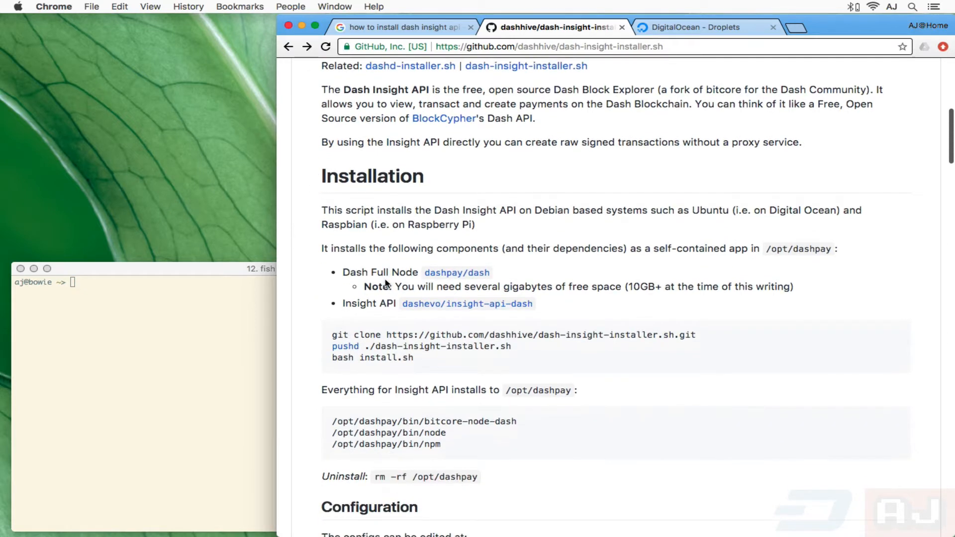
scroll(down, 3)
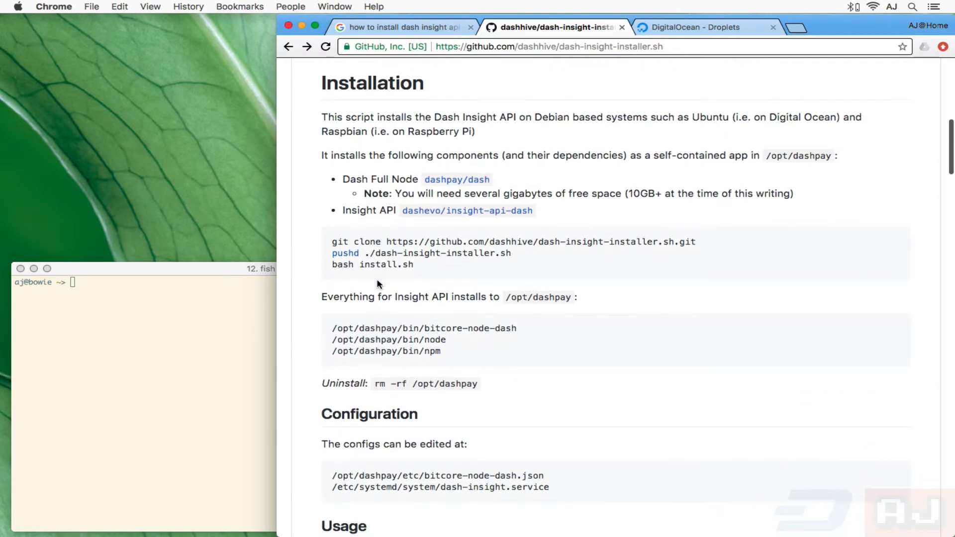
text(ssh root@159.65.171.246)
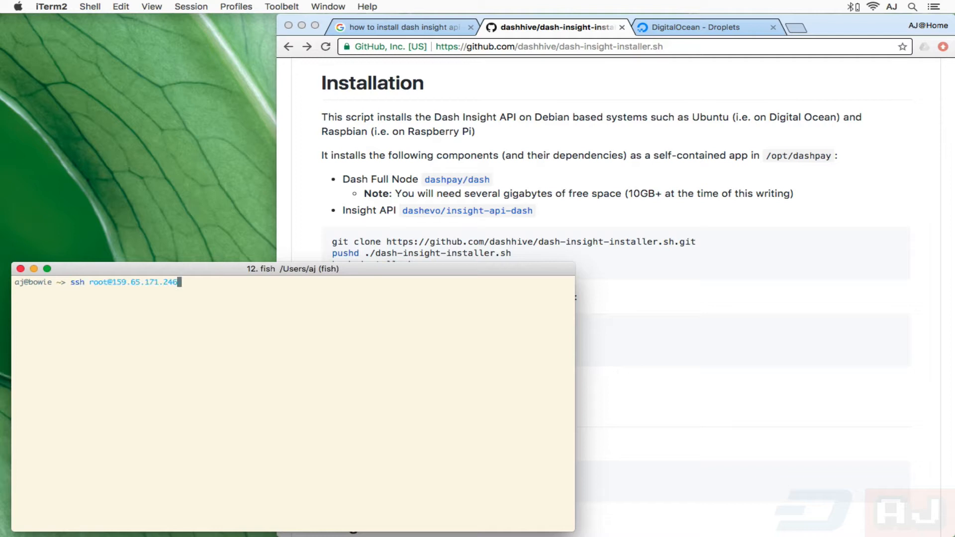
key(Return)
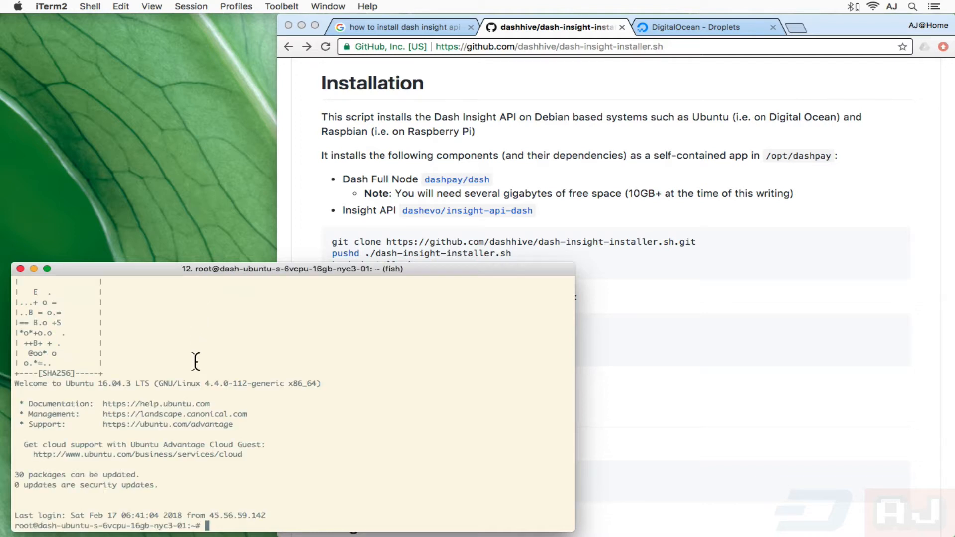
text(screen -xRS awesome)
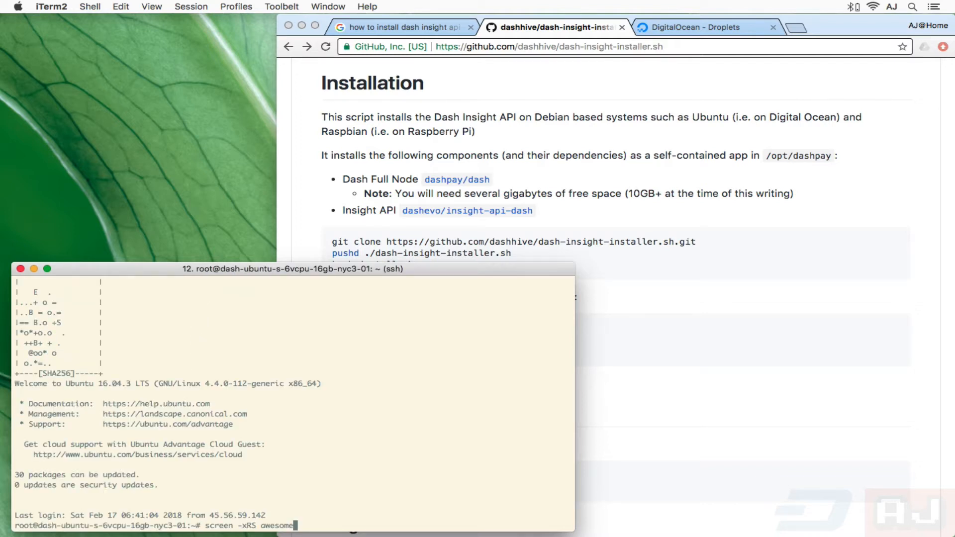
key(enter)
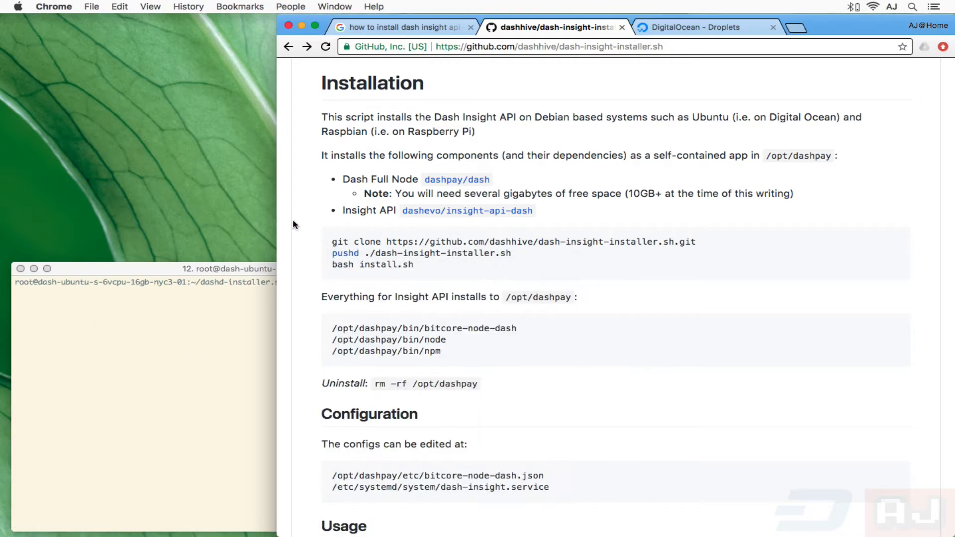
scroll(down, 3)
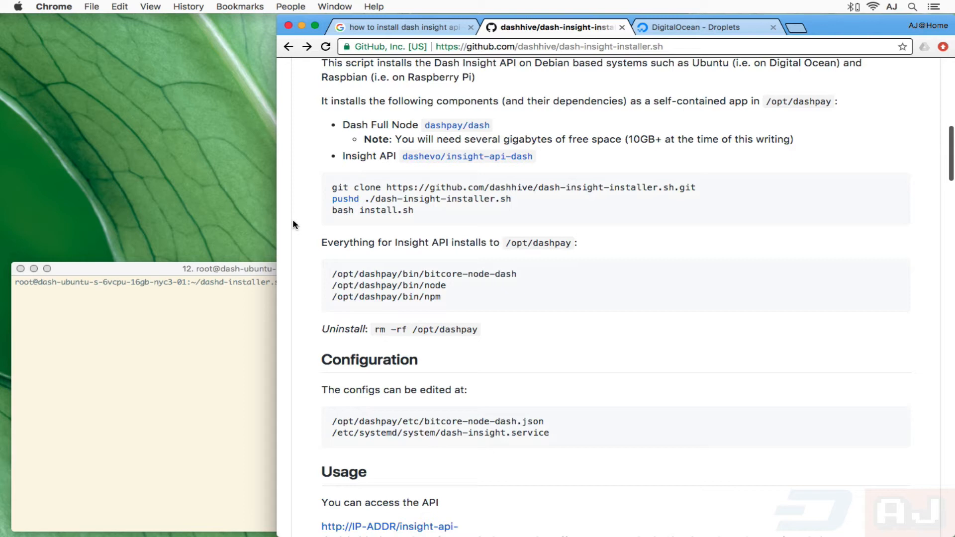
scroll(down, 3)
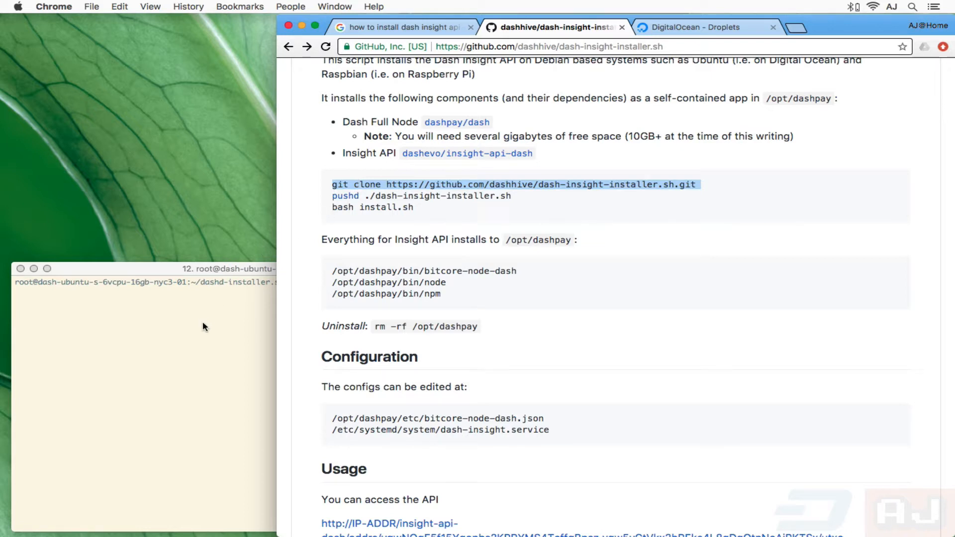
mouse_move(201, 337)
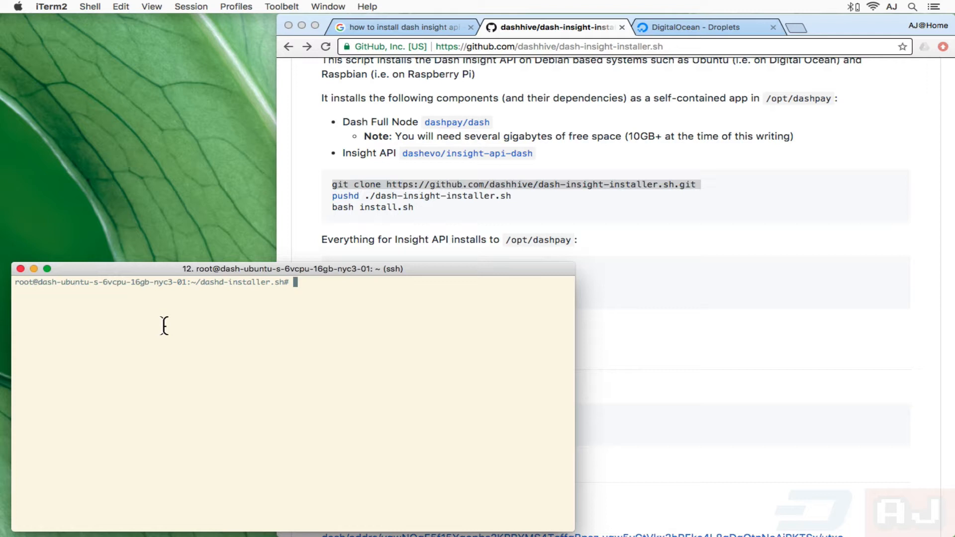
Enter pushd ./dash… to move into the cloned dash-insight-installer.sh folder
text(pop)
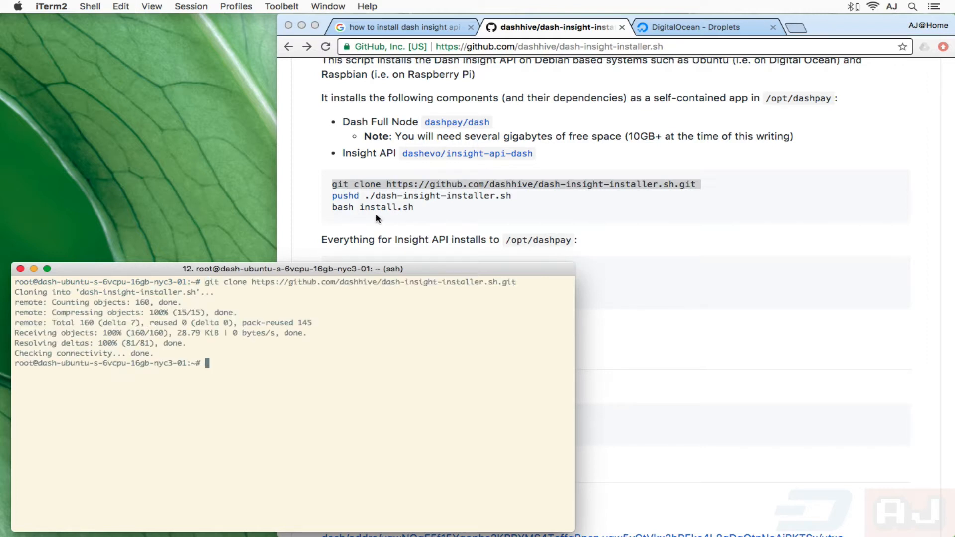
text(pu)
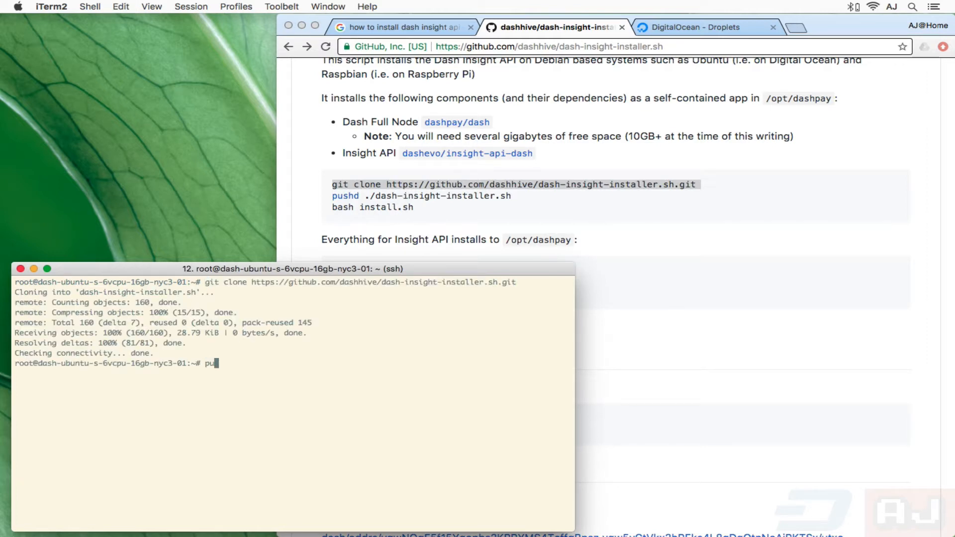
text(shd)
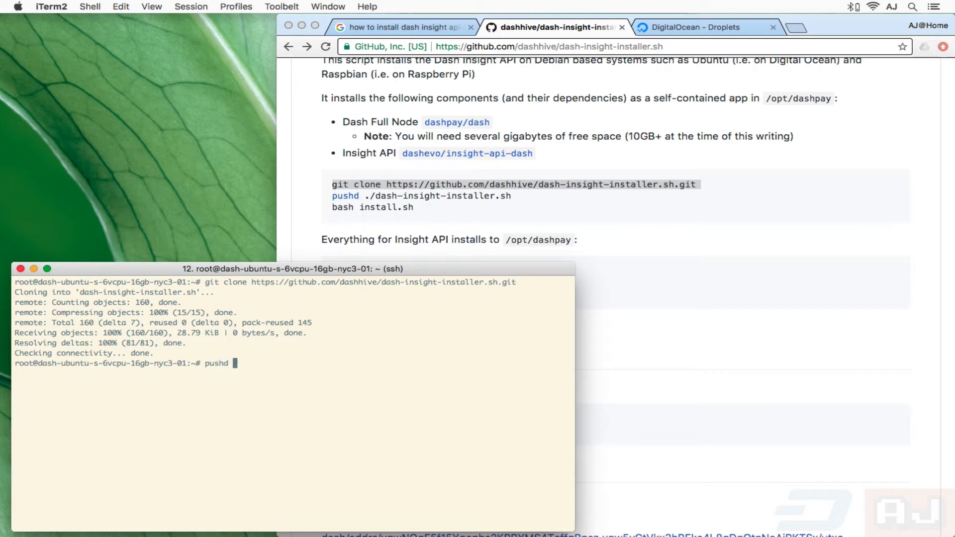
text(./dash-insight-installer.sh/)
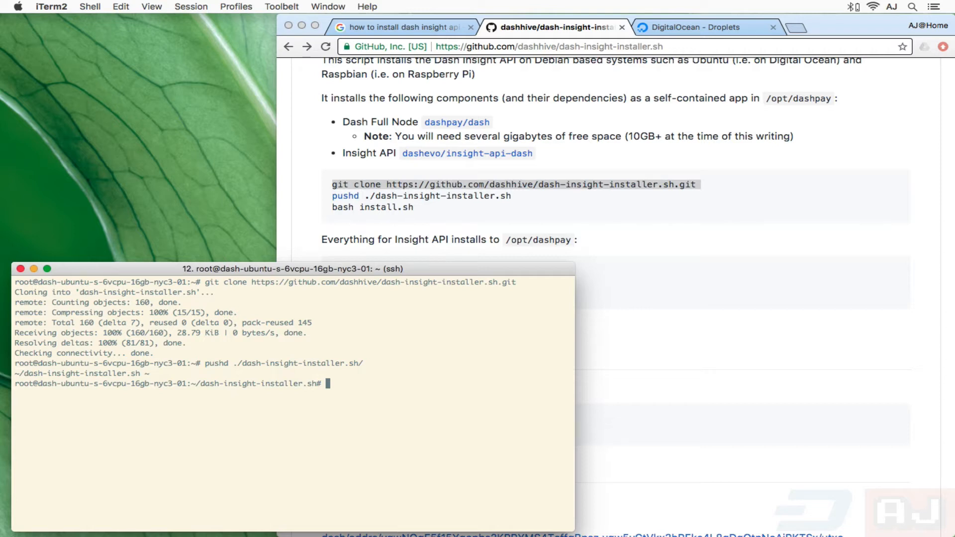
mouse_move(381, 239)
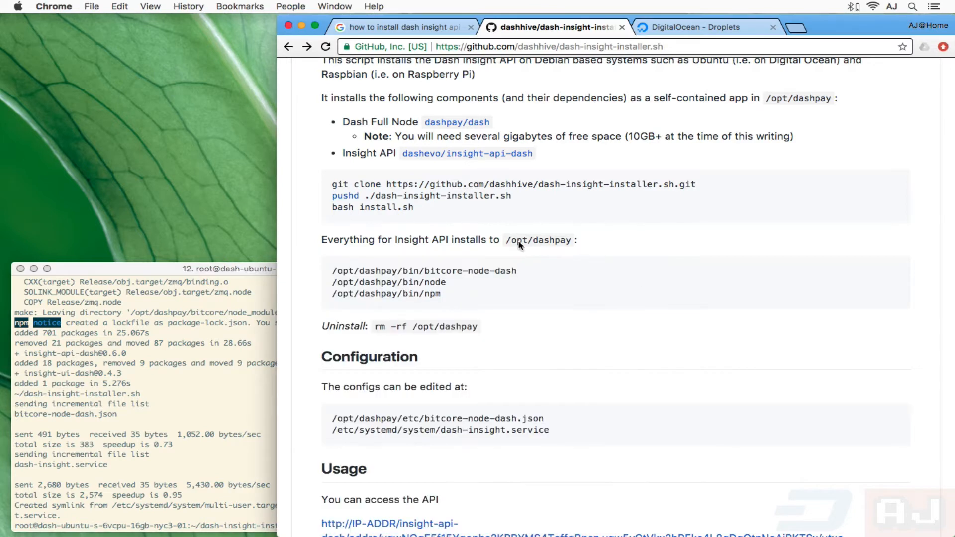
Select the /opt/dashpay install path, then open the Dash daemon config under /opt/dashpay in vim
double_click(538, 239)
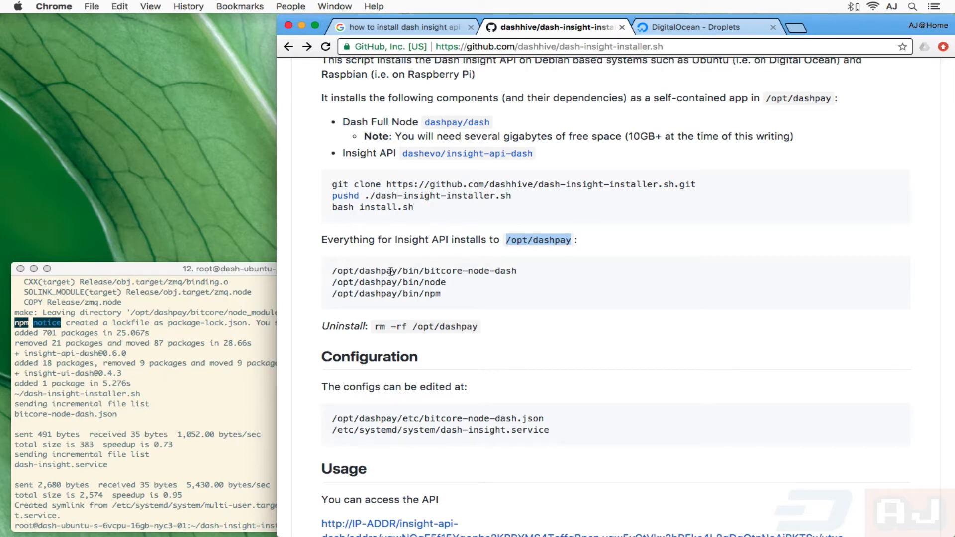
scroll(down, 3)
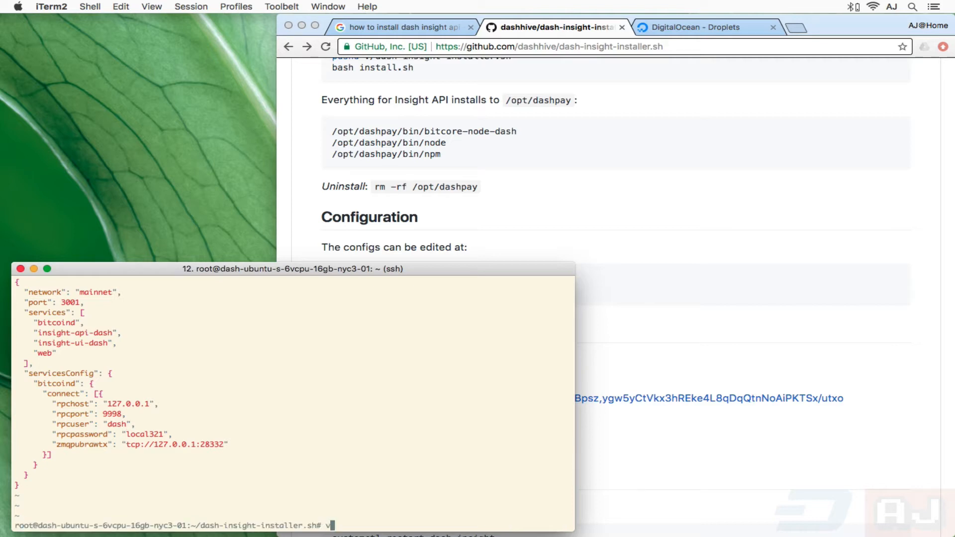
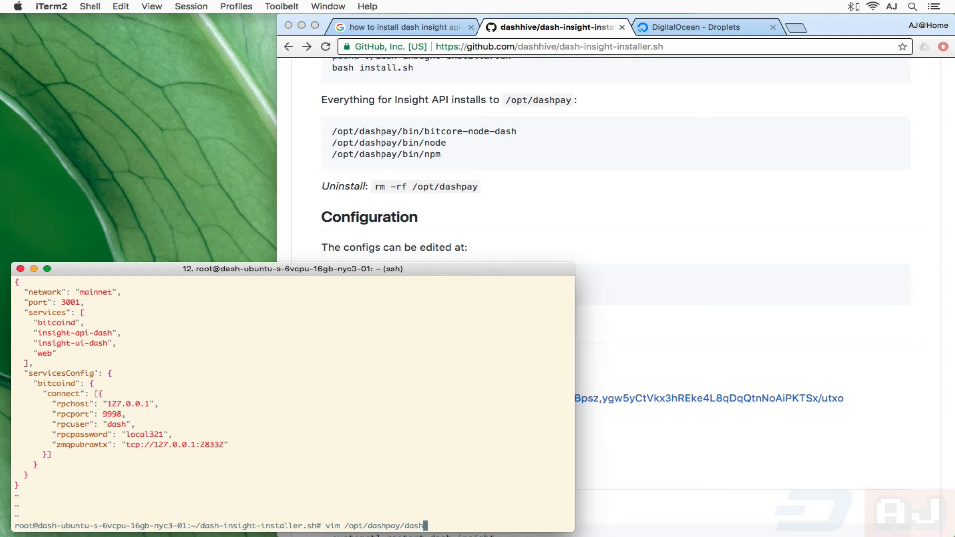
key(Tab)
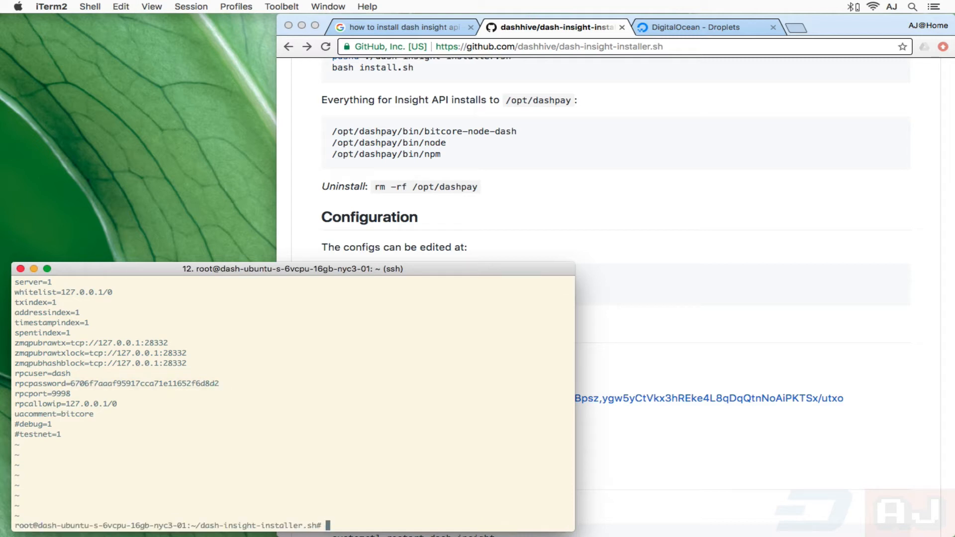
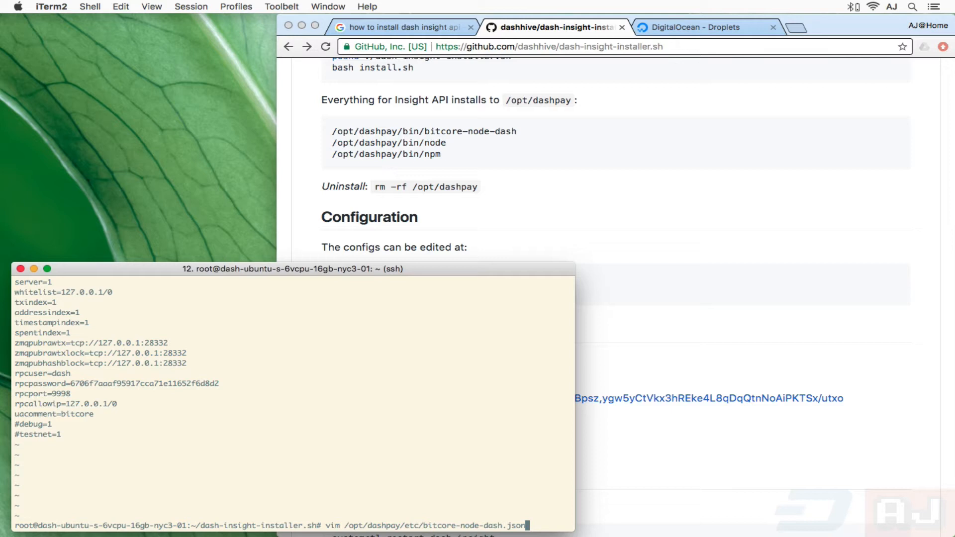
key(enter)
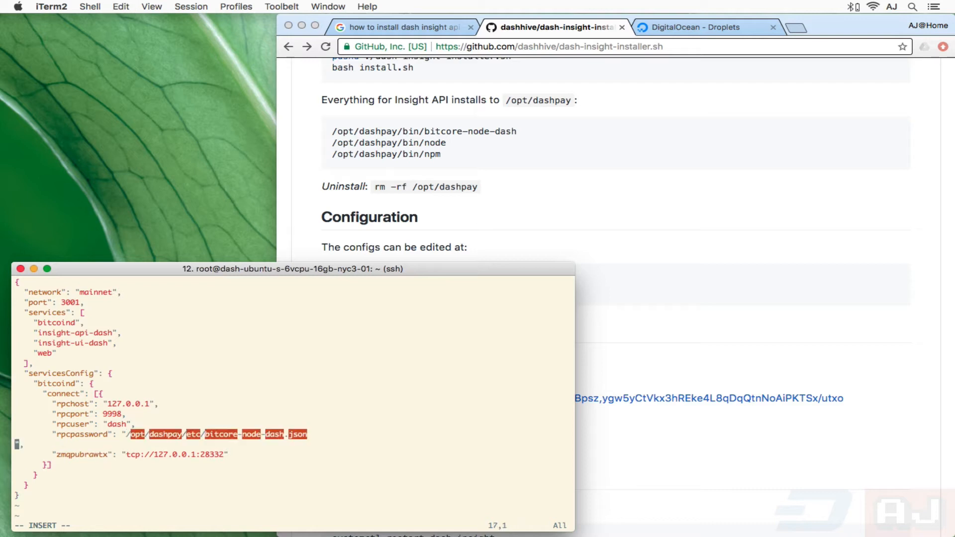
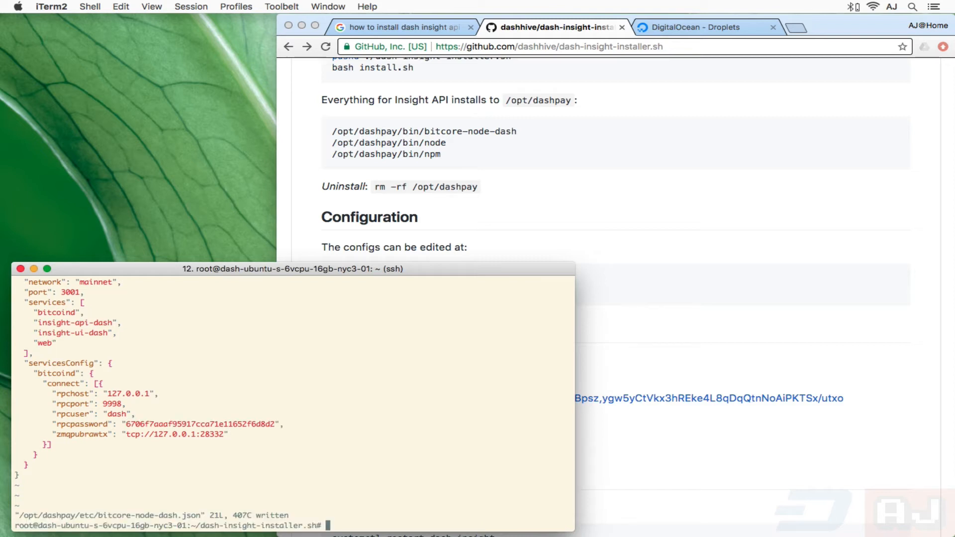
Restart dash-insight with sudo systemctl and follow it with journalctl -xefu dash-insight
text(sudo)
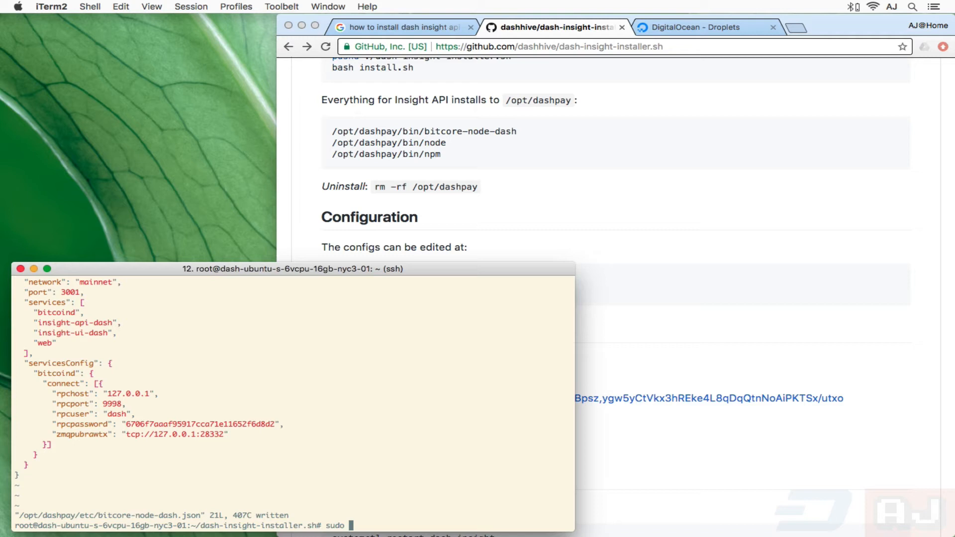
text(systemctl)
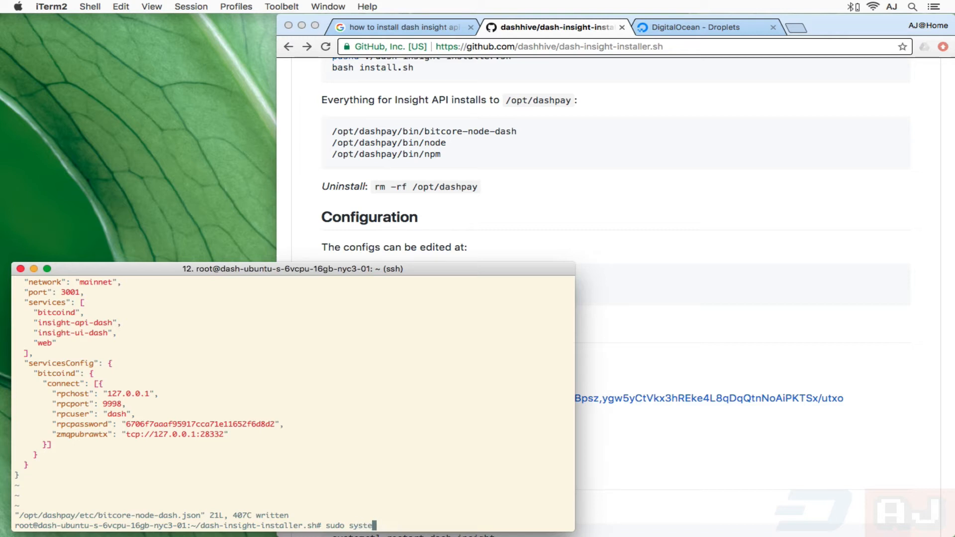
text(journalctl)
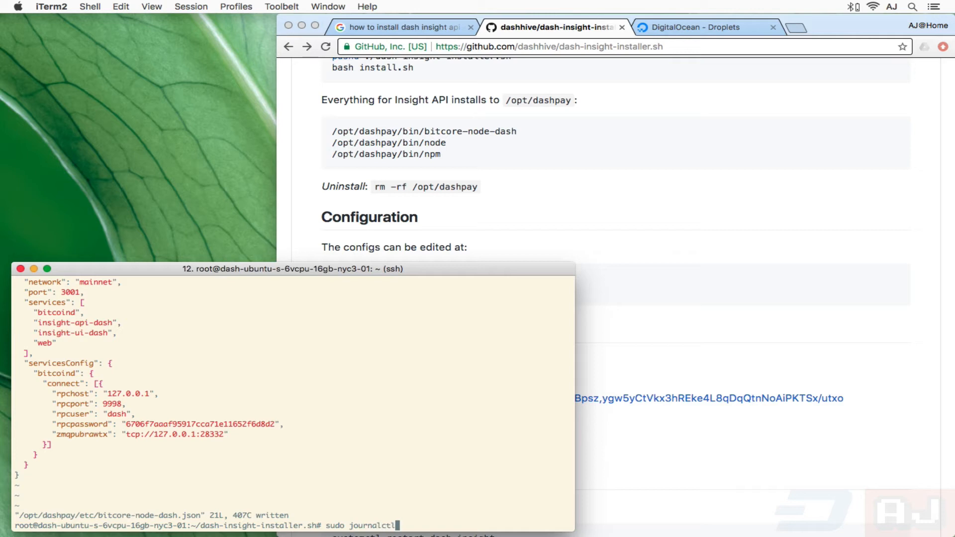
text(-xefu dashpay)
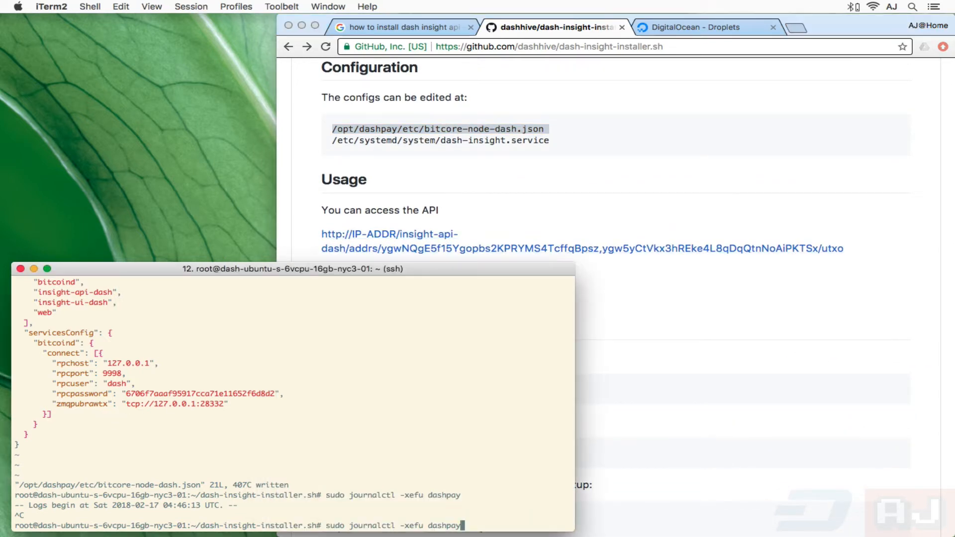
text(dash-insight)
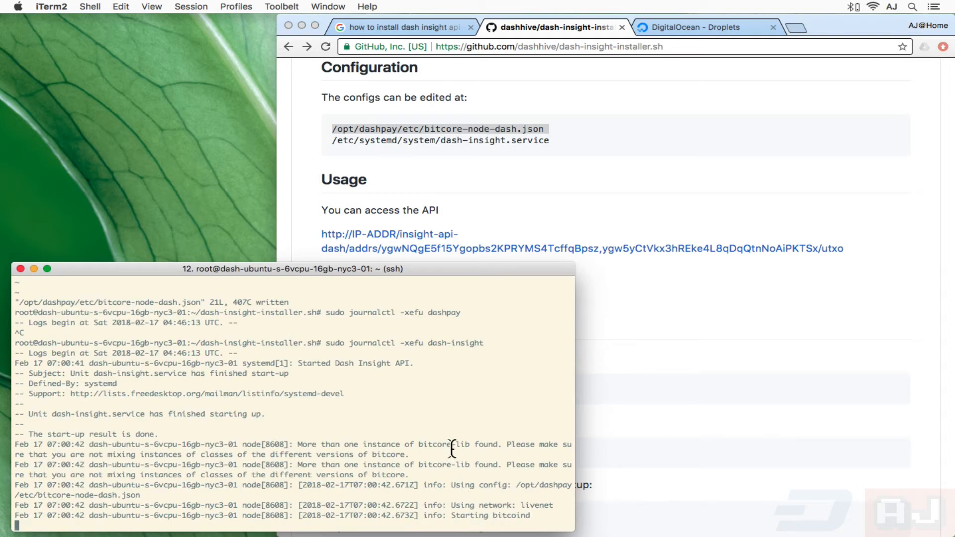
mouse_move(303, 409)
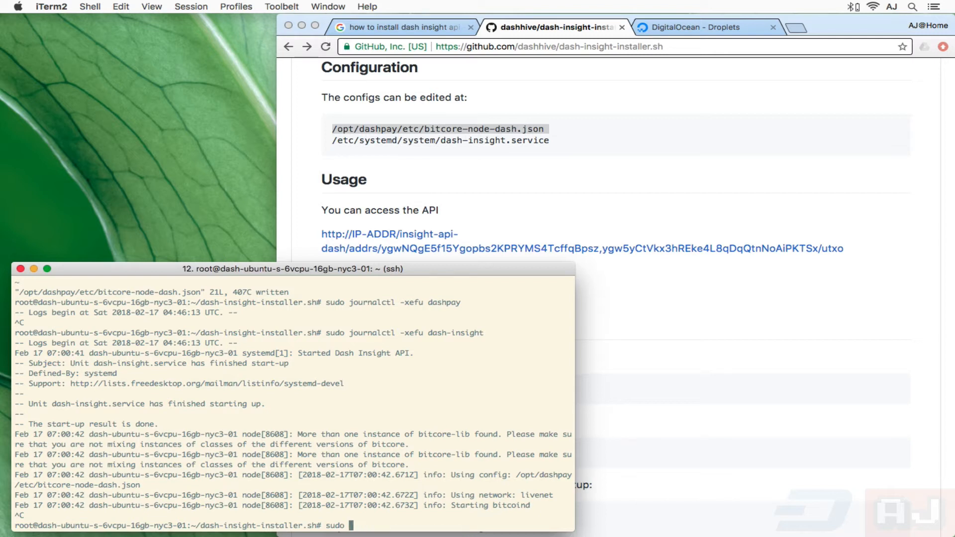
text(systemctl)
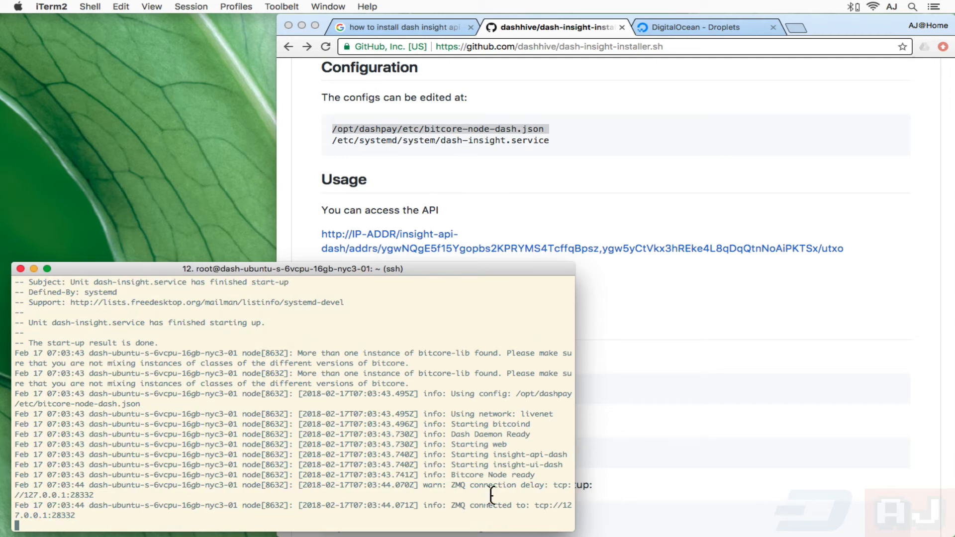
mouse_move(602, 374)
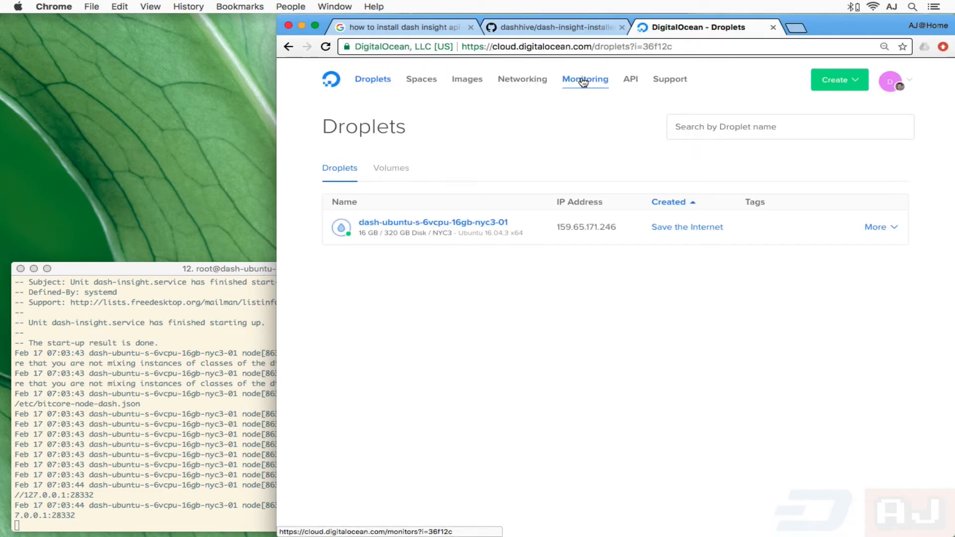
mouse_move(793, 32)
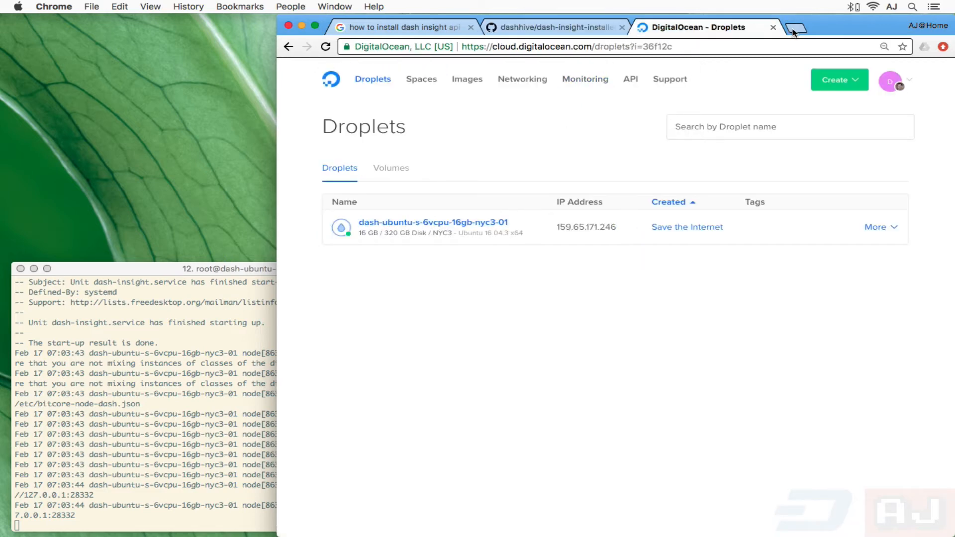
Load 159.65.171.246:3001/insight in a new tab, then return to the DigitalOcean Droplets page
click(793, 27)
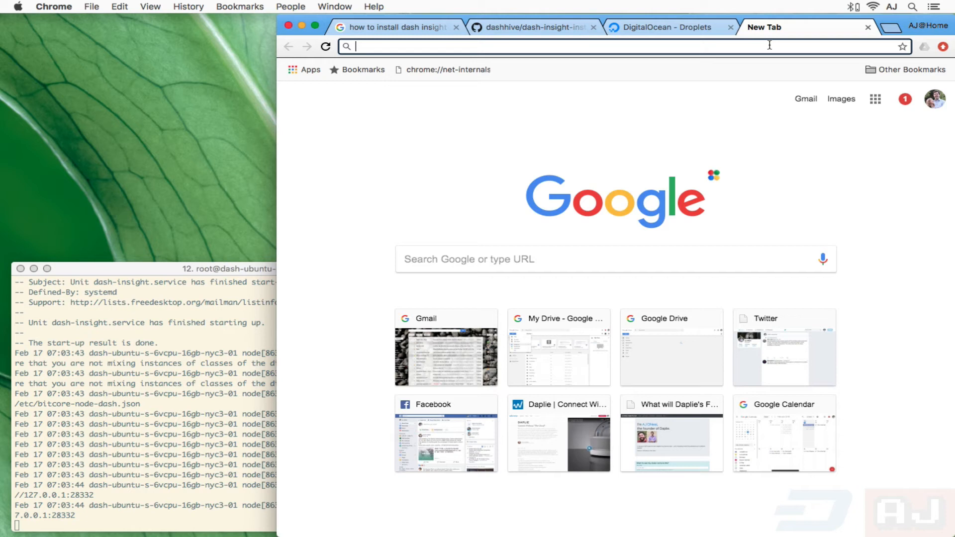
text(159.65.171.246:3001)
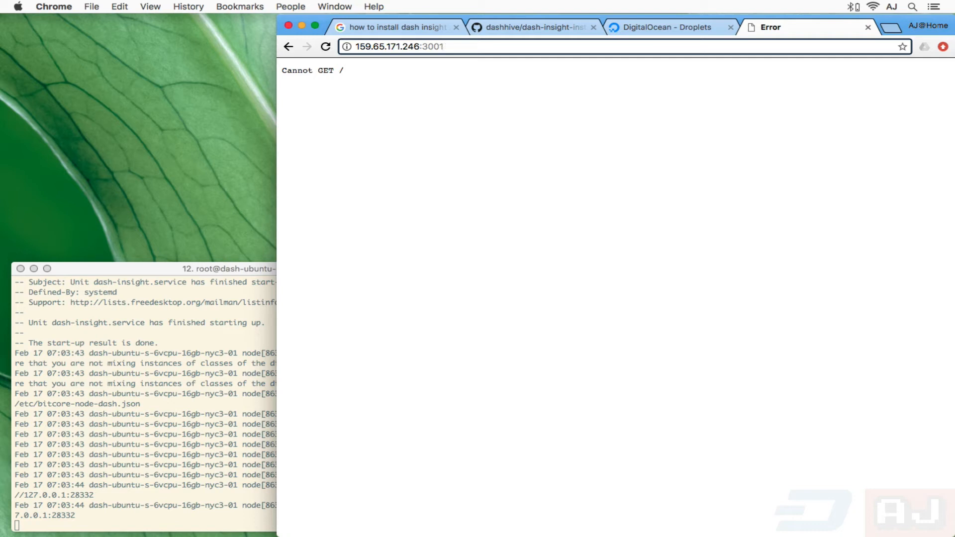
text(/insight/)
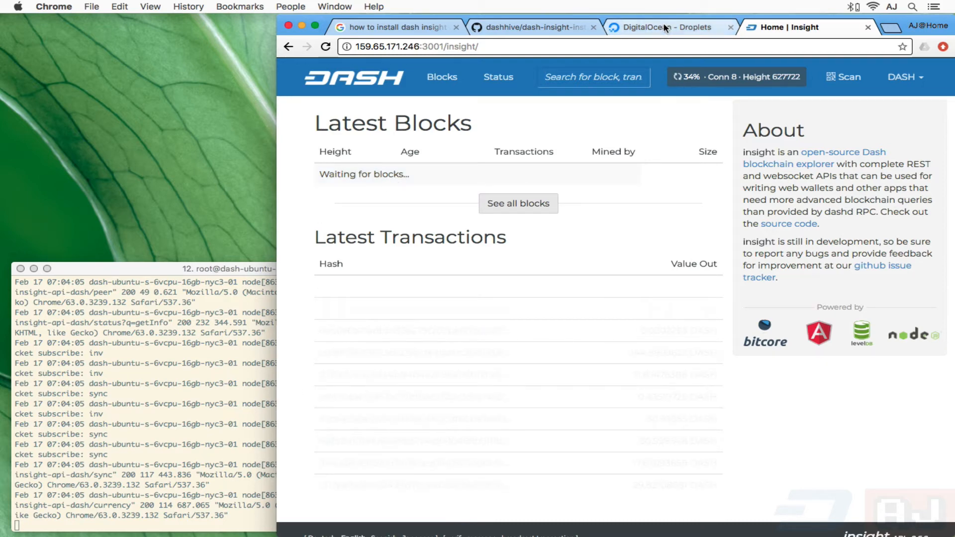
mouse_move(664, 27)
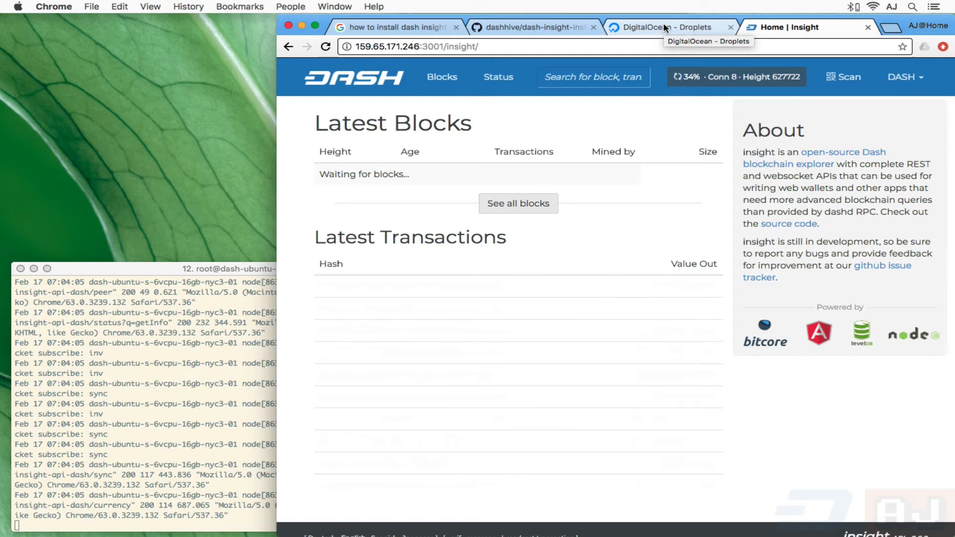
click(533, 27)
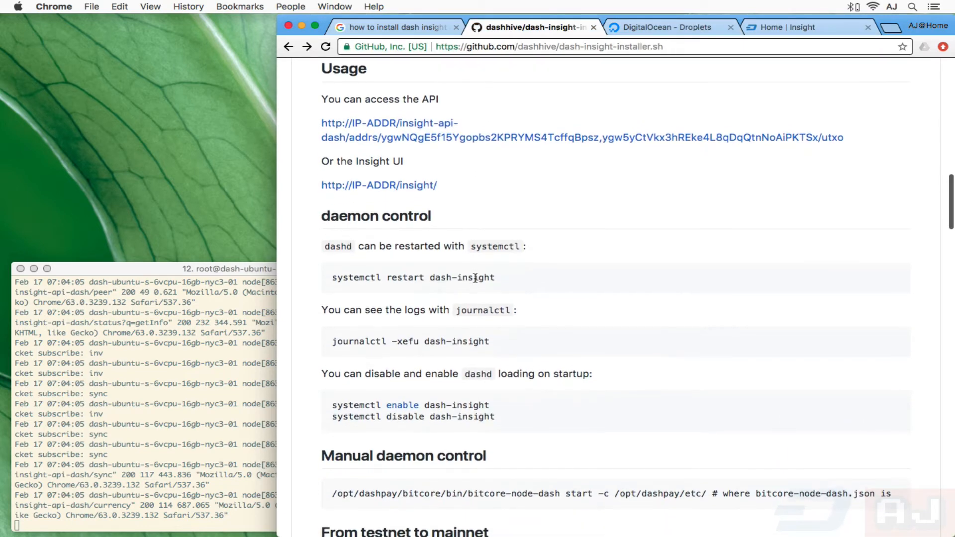
Scroll the installer README down to its daemon control commands
scroll(down, 3)
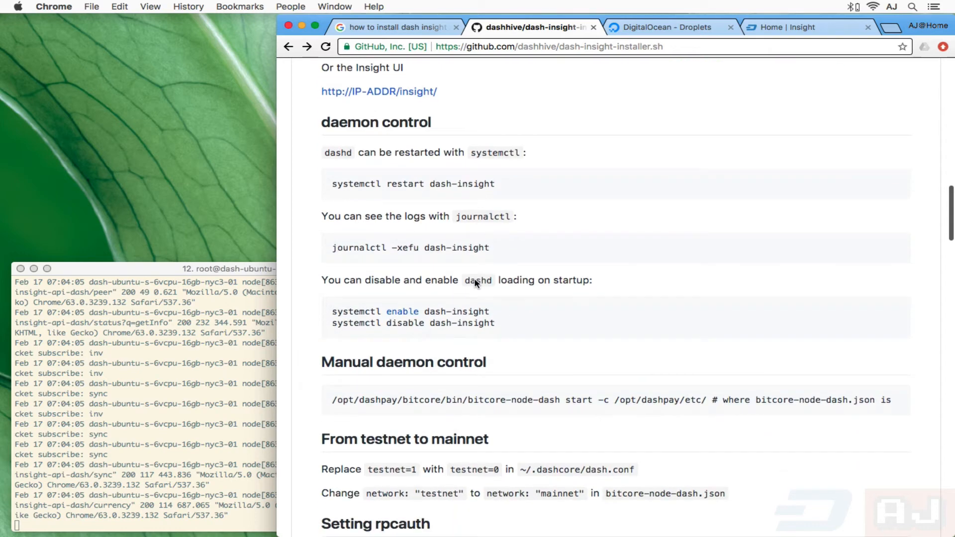
scroll(down, 3)
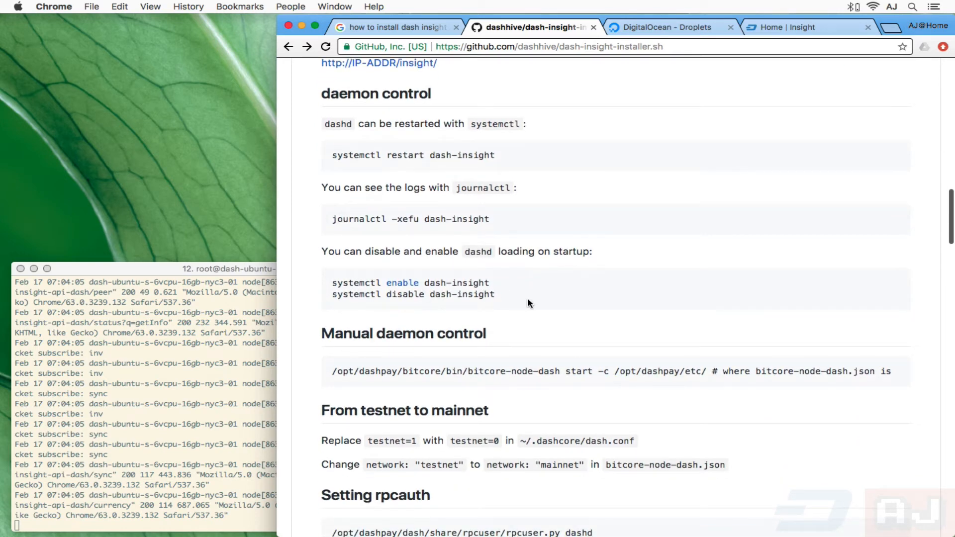
scroll(down, 3)
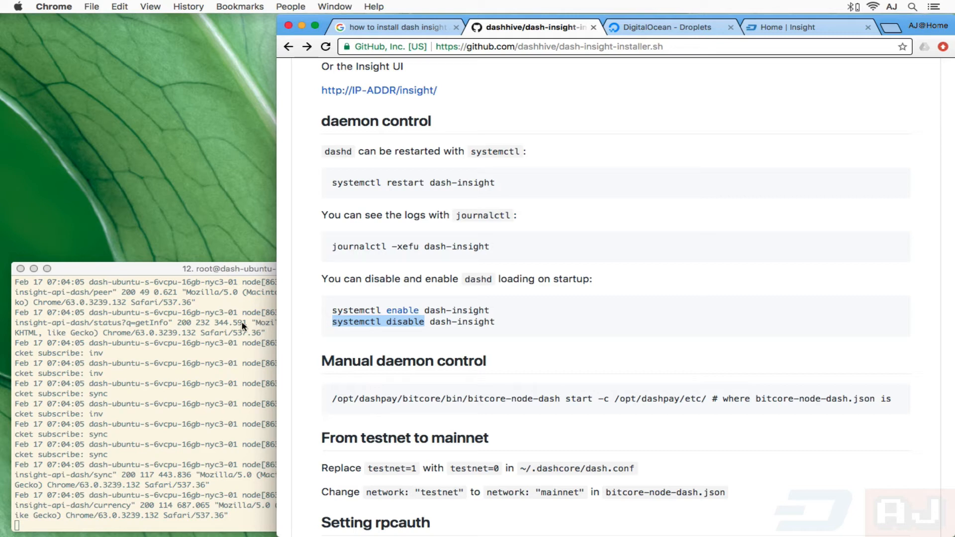
mouse_move(218, 334)
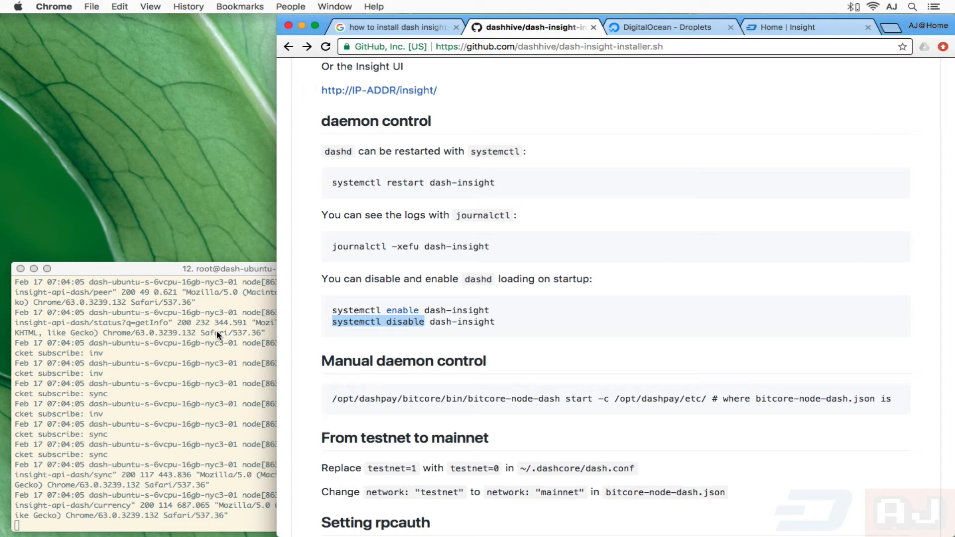
mouse_move(214, 340)
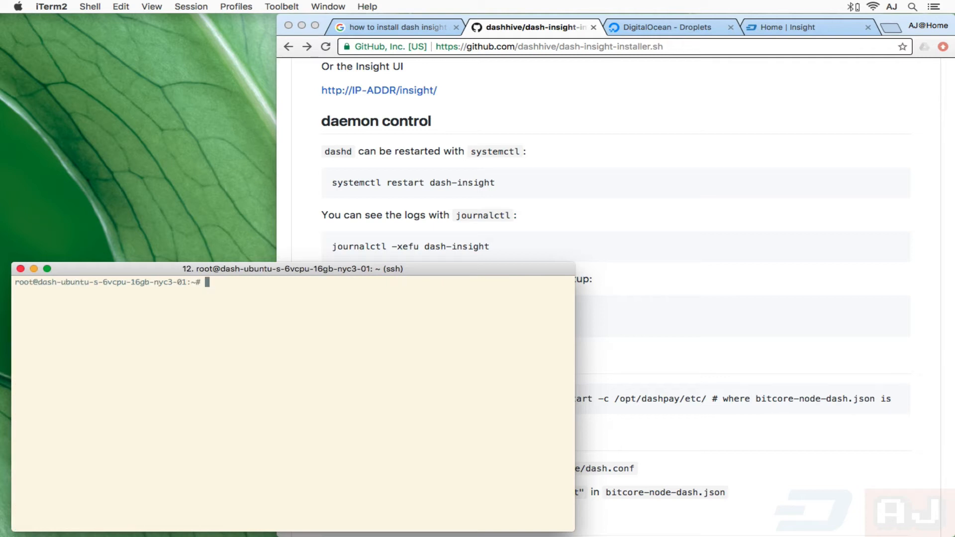
Run systemctl disable dashd, then systemctl enable for the insight service
text(systemctl disable)
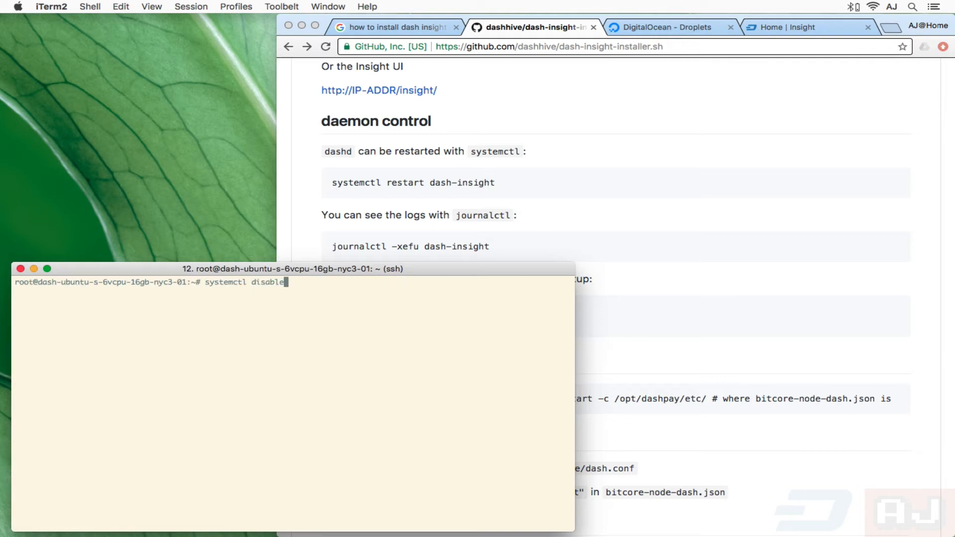
text(dashd)
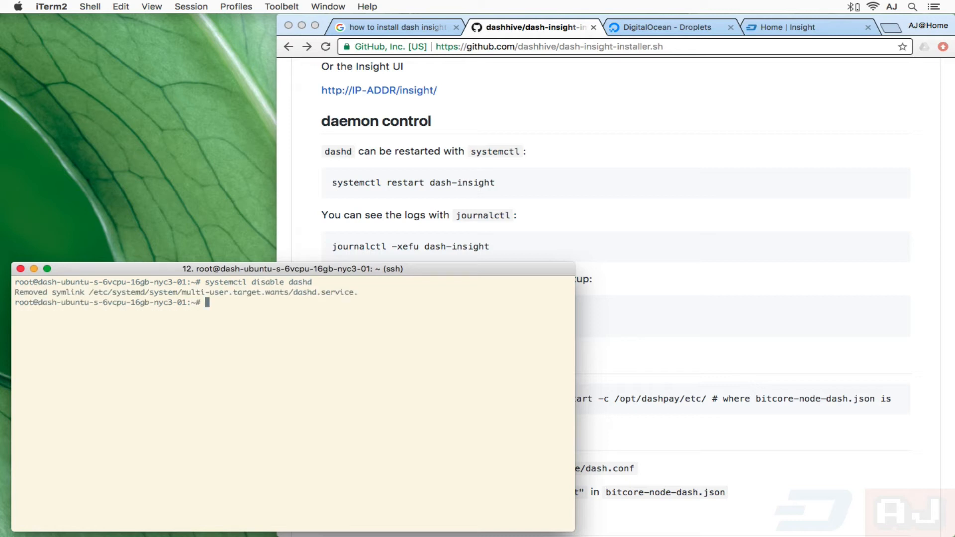
text(systemctl disable)
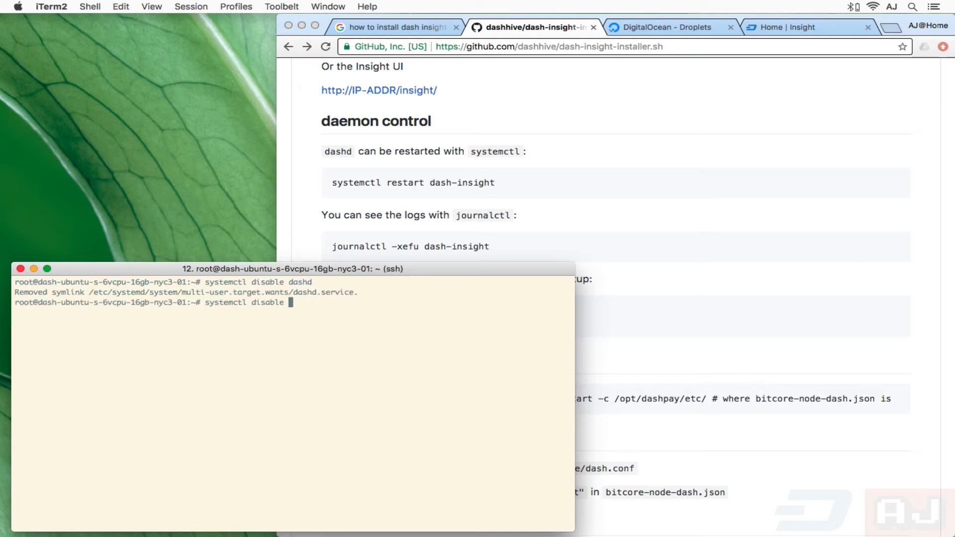
text(enable)
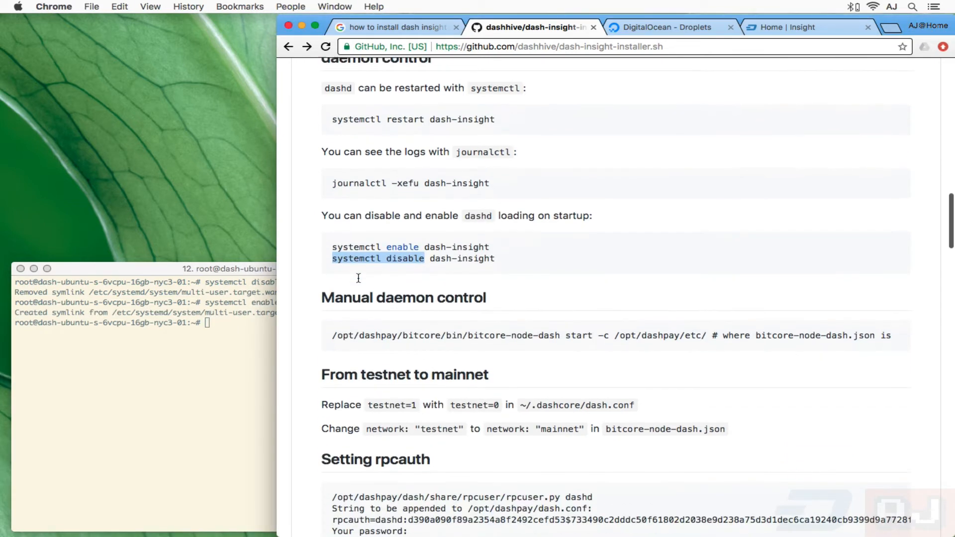
Scroll to Manual daemon control's bitcore-node-dash start command using /opt/dashpay/etc/
scroll(down, 3)
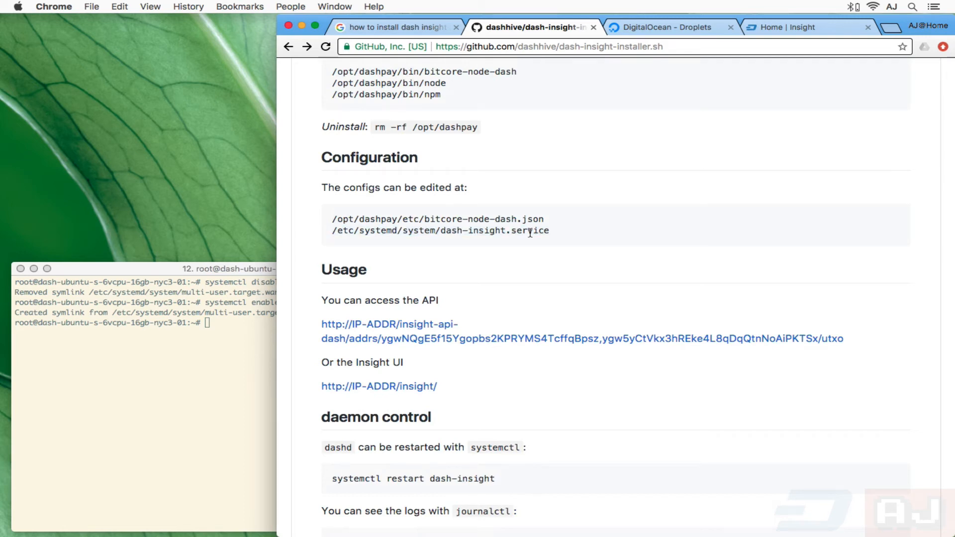
scroll(down, 3)
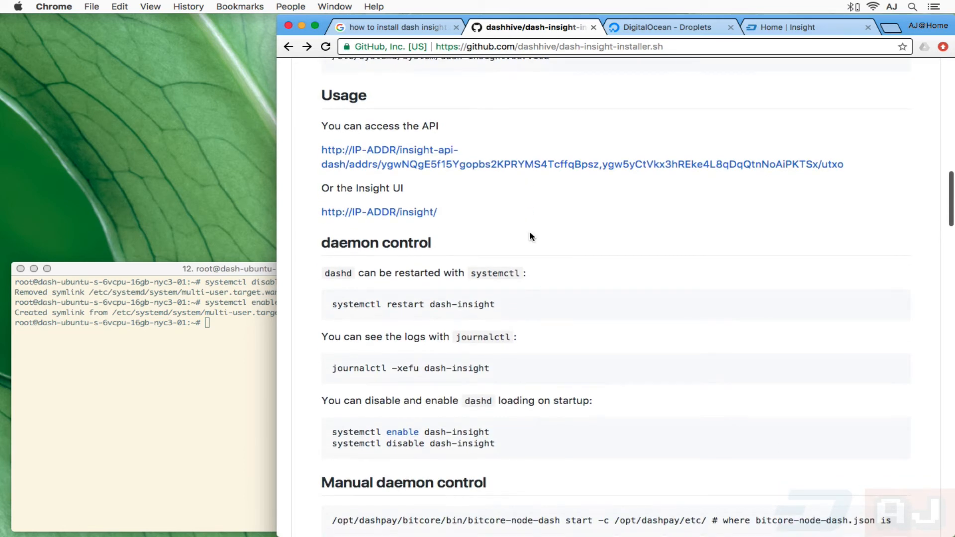
scroll(down, 3)
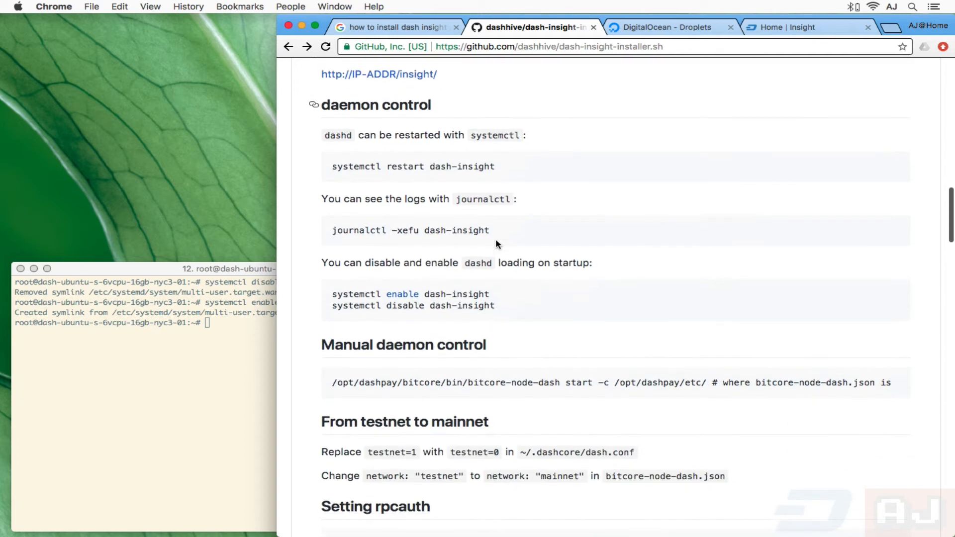
scroll(down, 3)
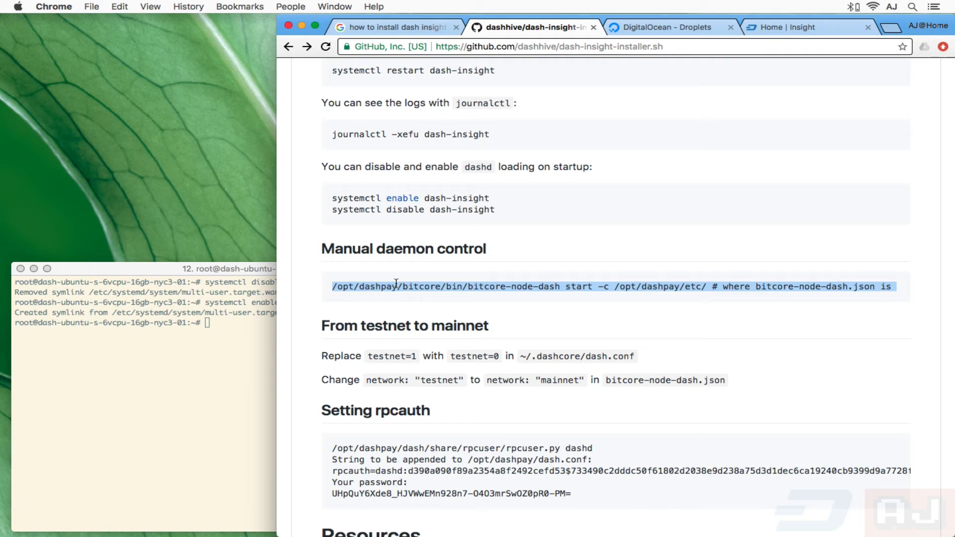
click(388, 287)
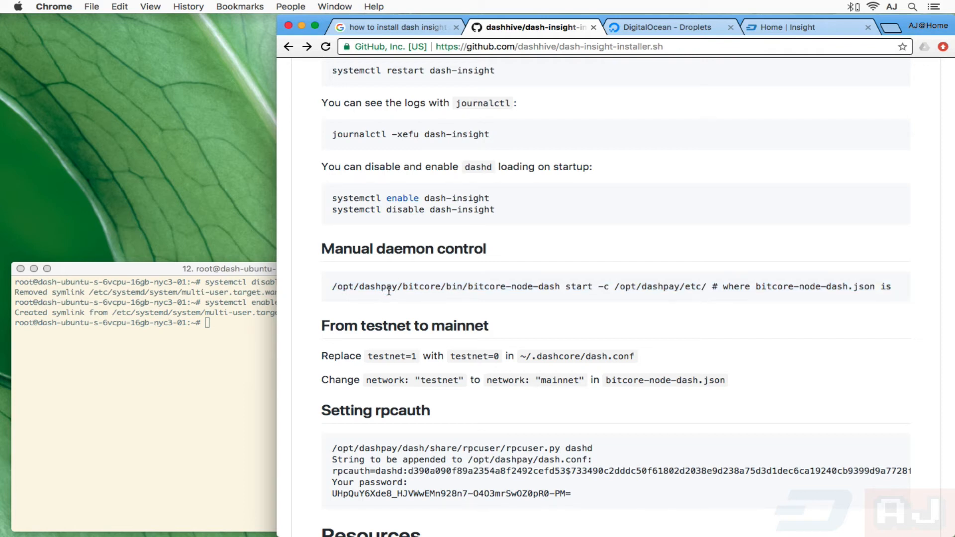
key(t)
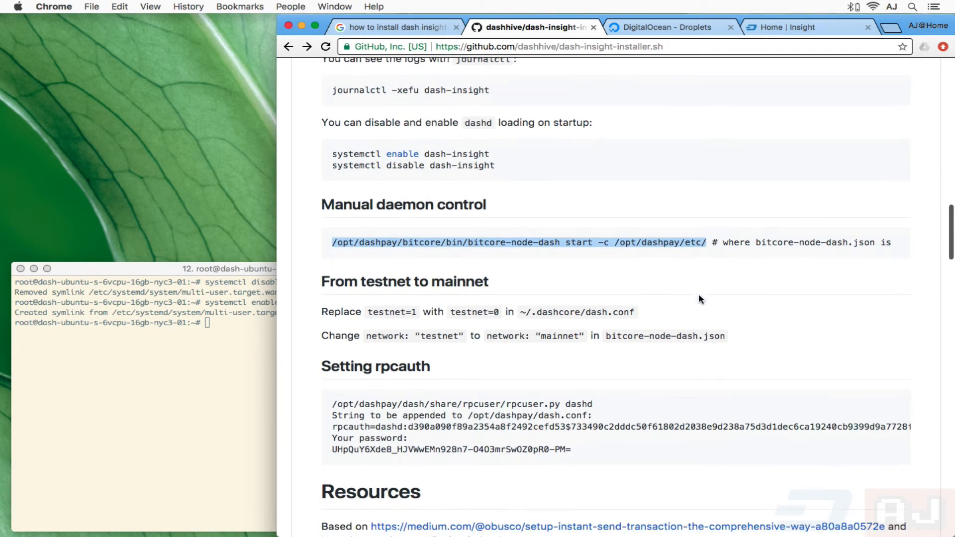
scroll(down, 3)
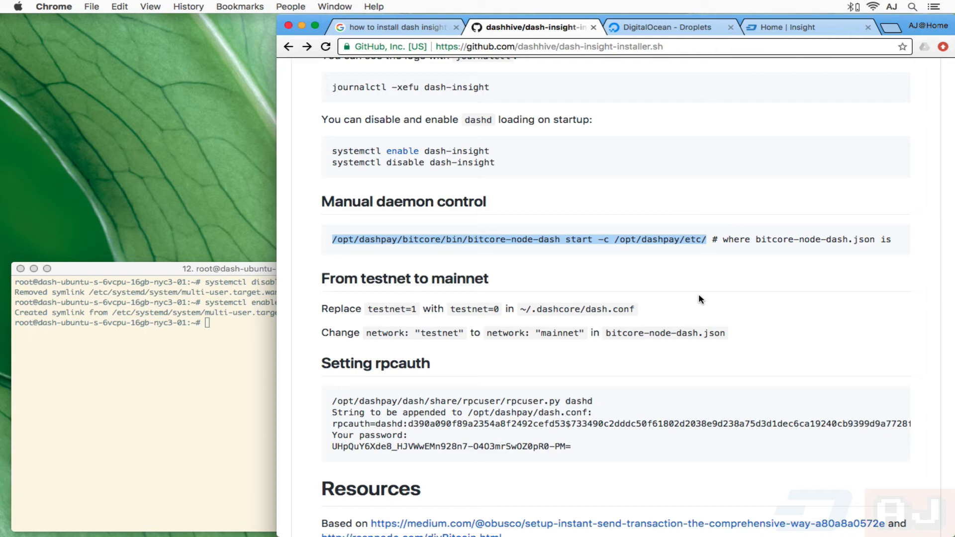
scroll(down, 3)
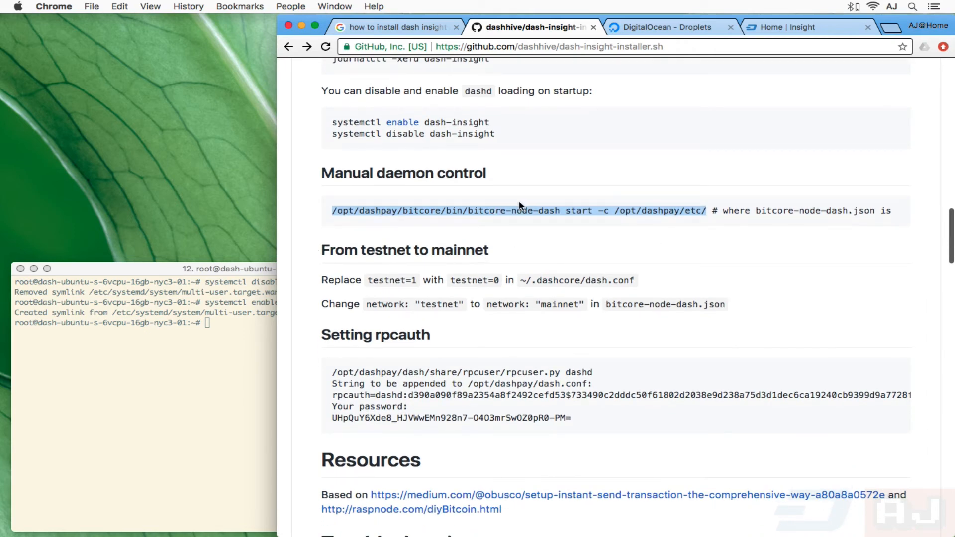
scroll(down, 3)
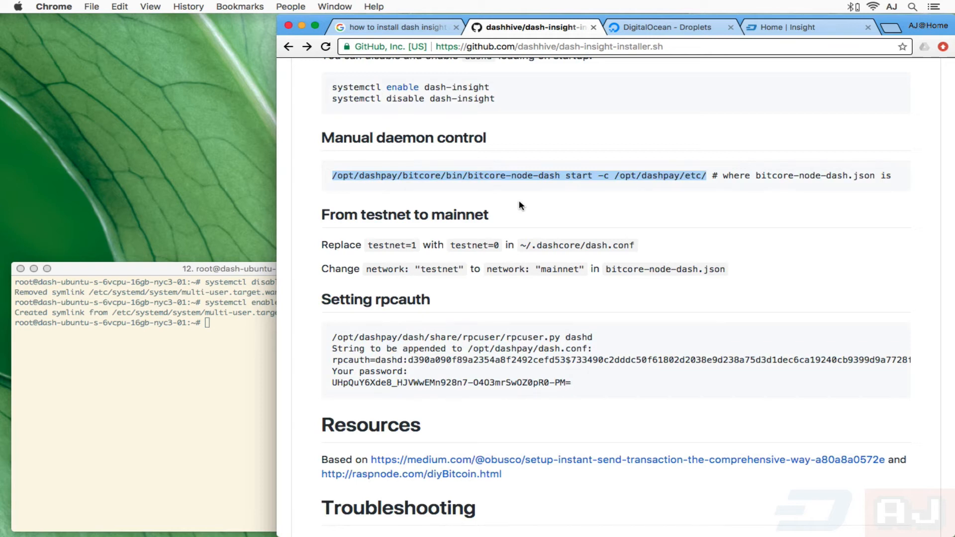
scroll(down, 3)
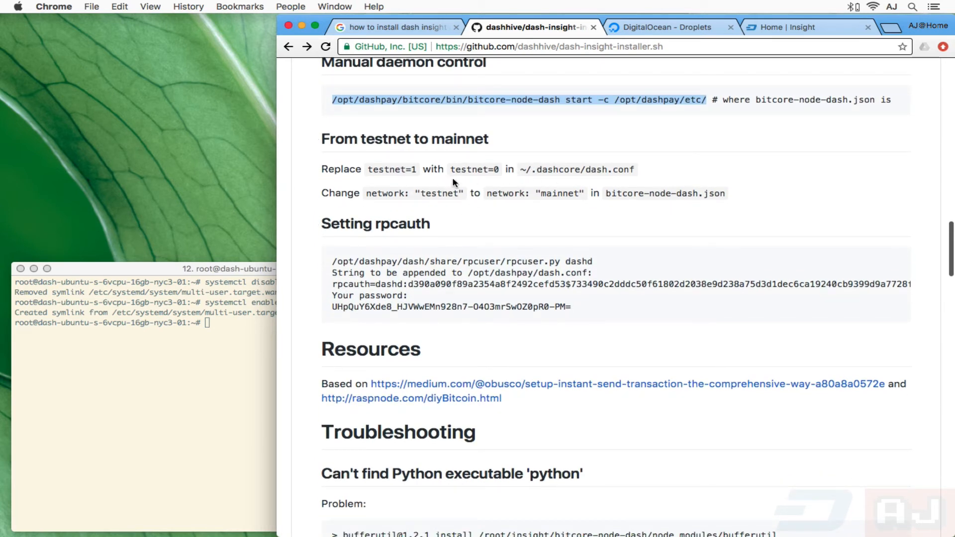
scroll(down, 3)
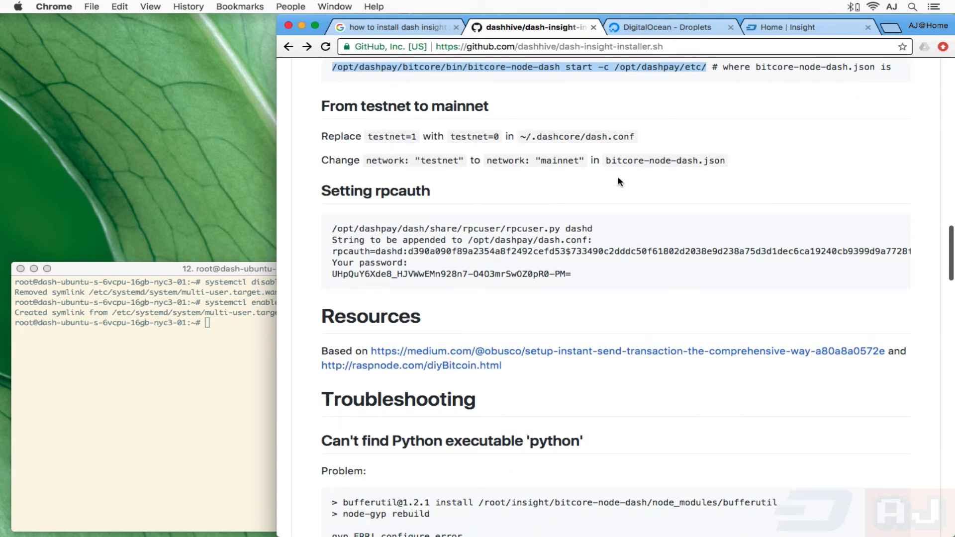
scroll(down, 3)
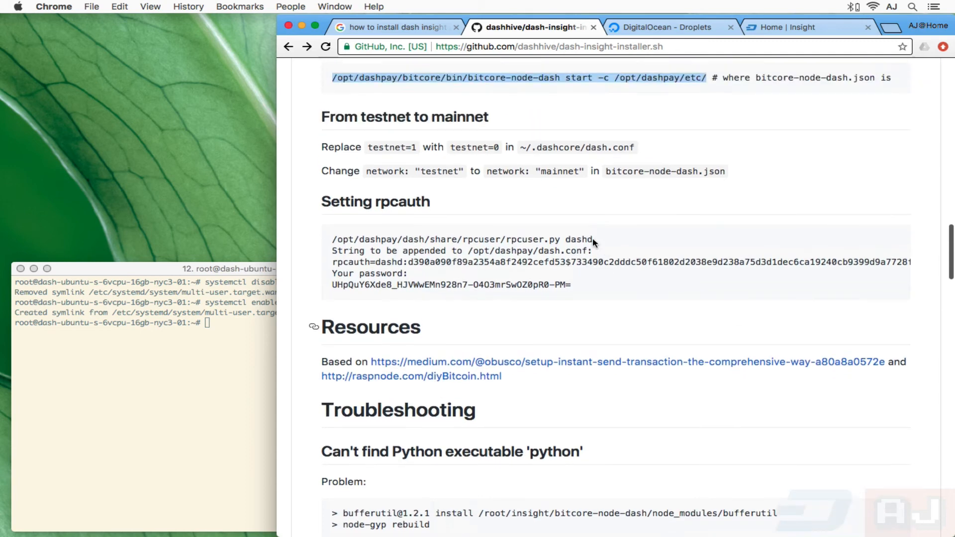
scroll(down, 3)
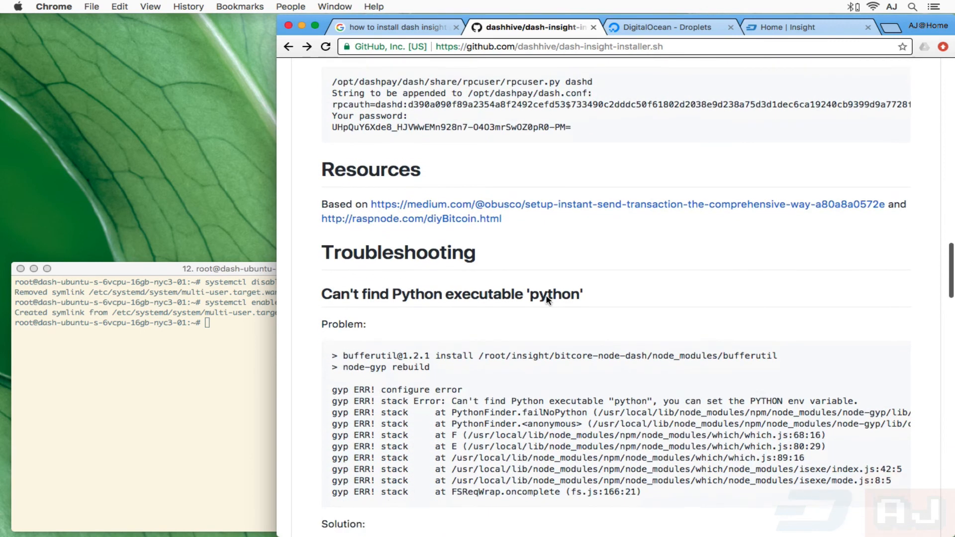
scroll(down, 3)
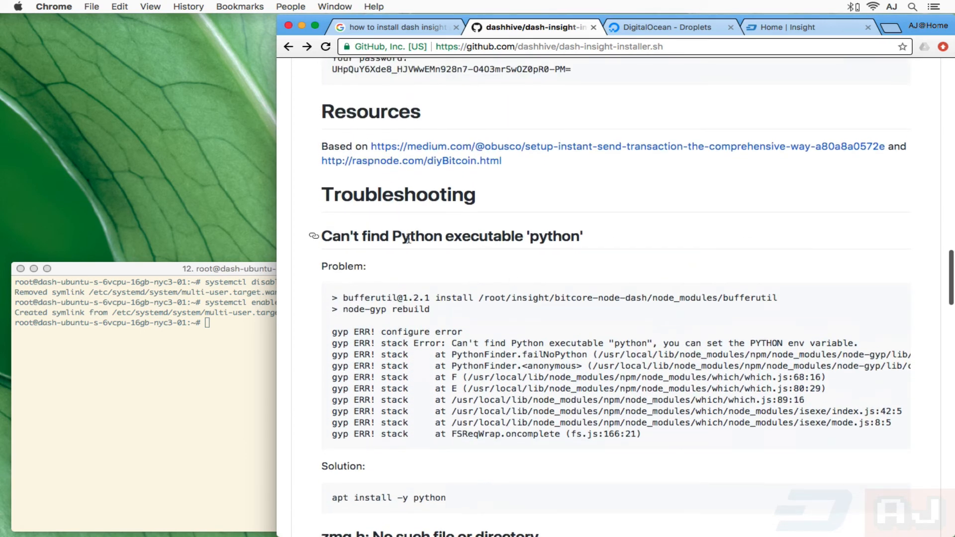
scroll(down, 3)
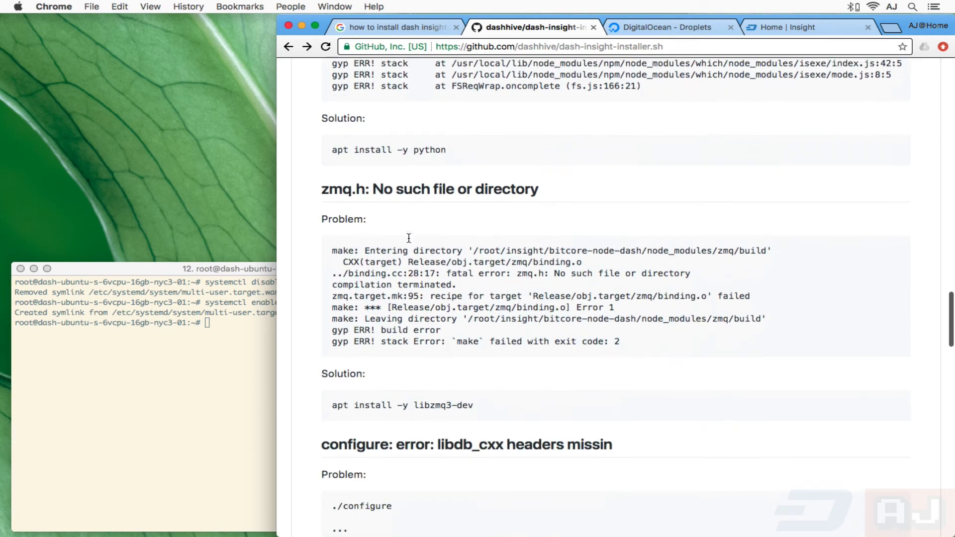
scroll(down, 3)
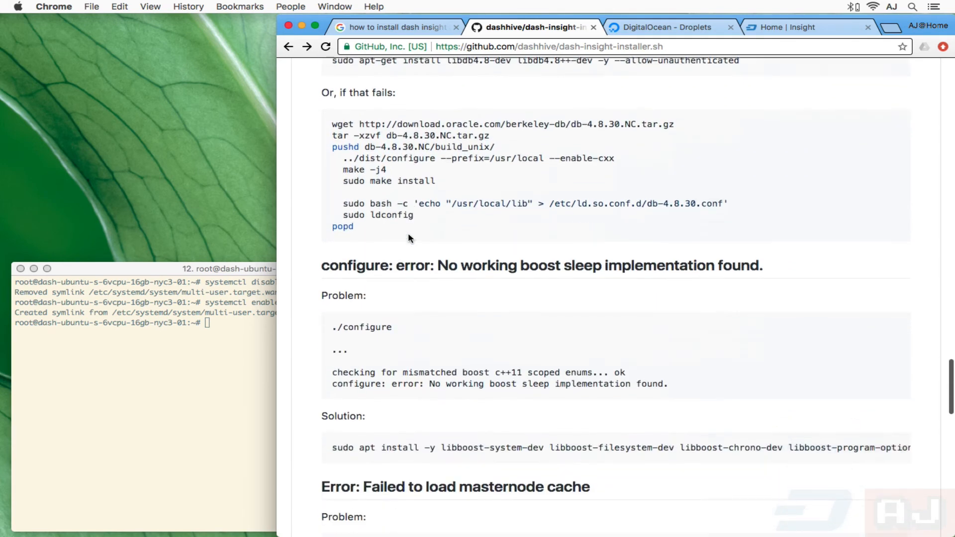
scroll(down, 3)
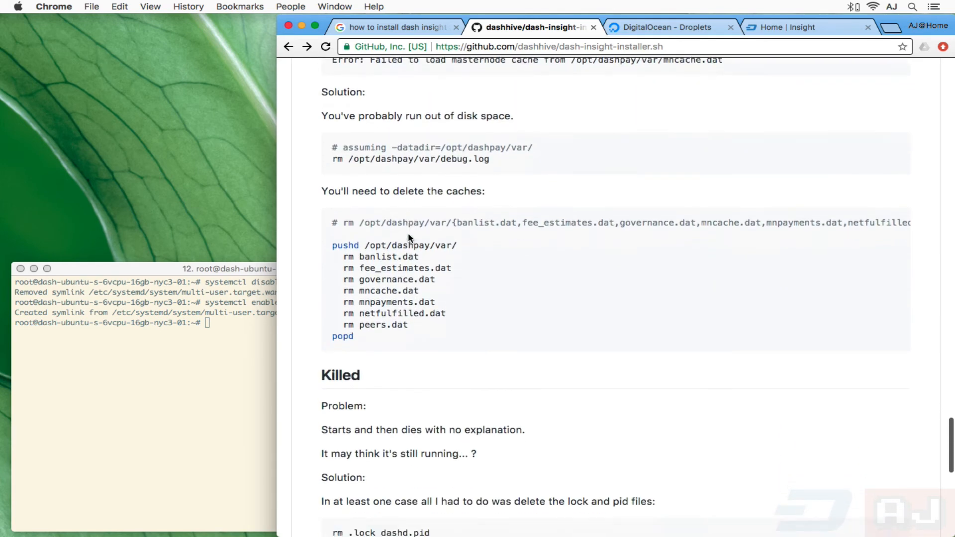
scroll(down, 3)
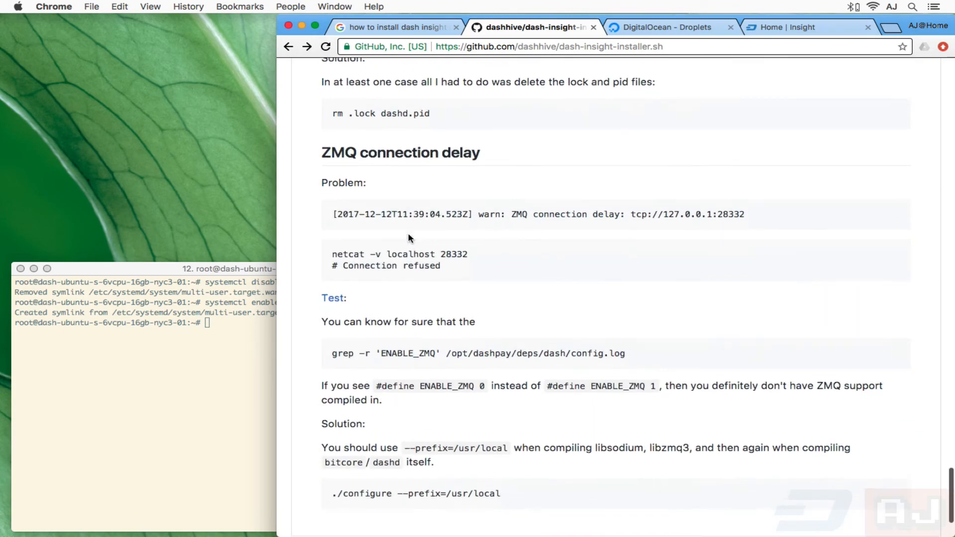
scroll(down, 3)
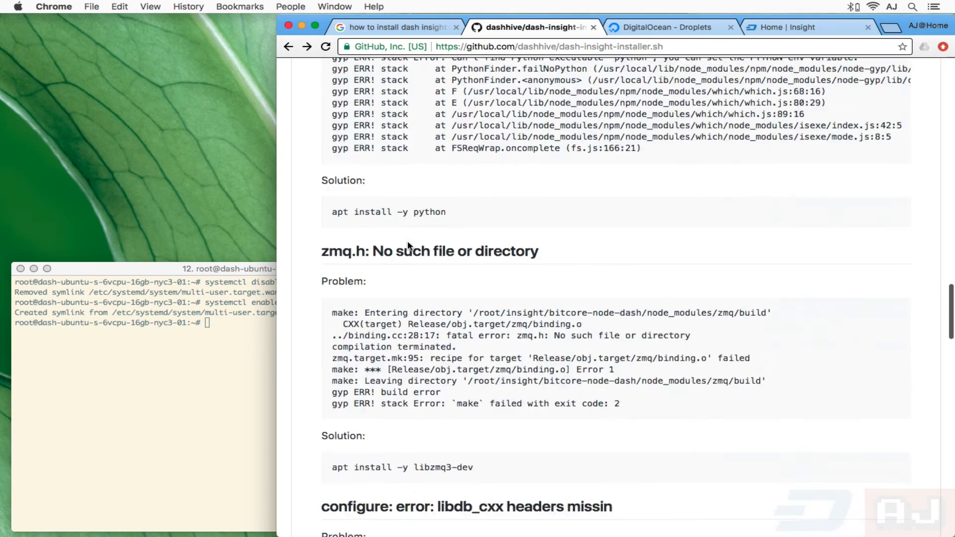
scroll(down, 3)
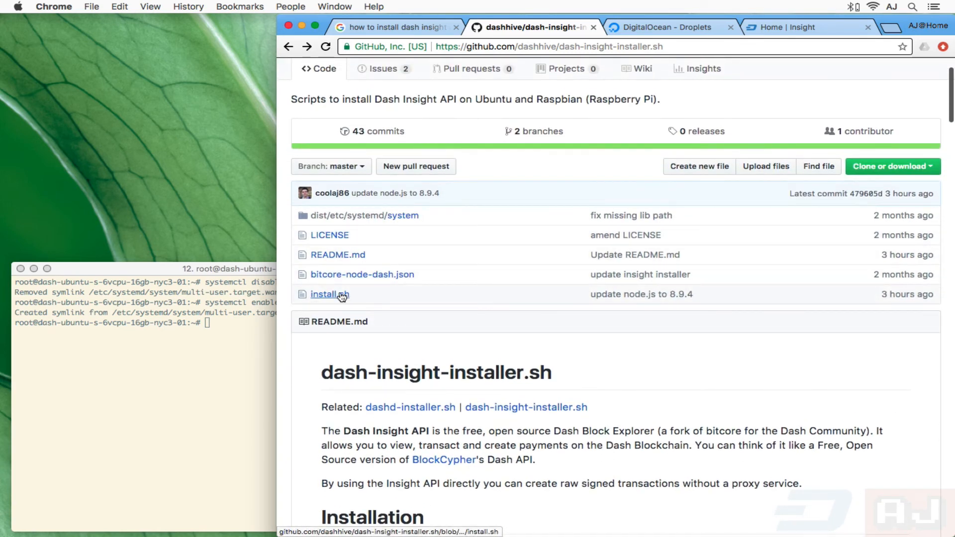
Glance at the Insight explorer and droplet IP, then scroll the README to its Usage section
scroll(down, 3)
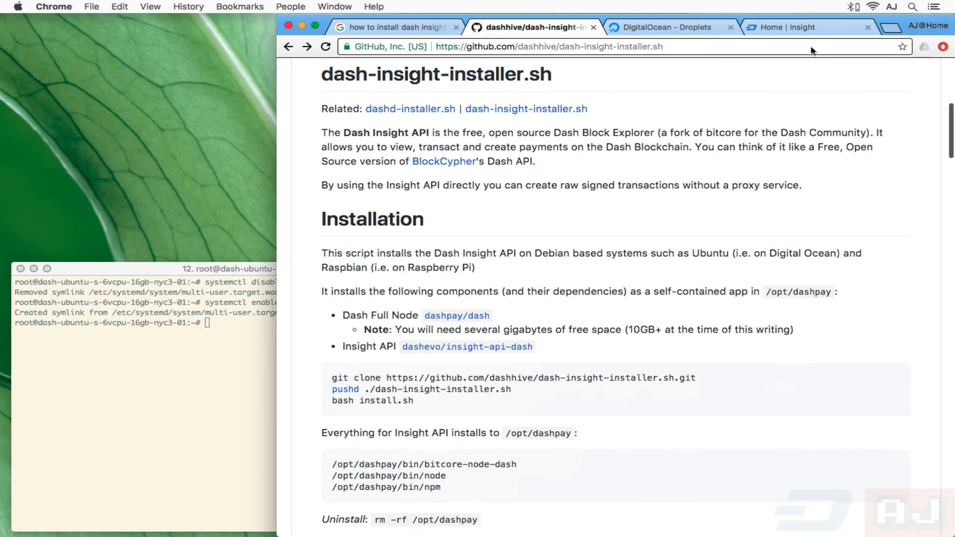
click(786, 26)
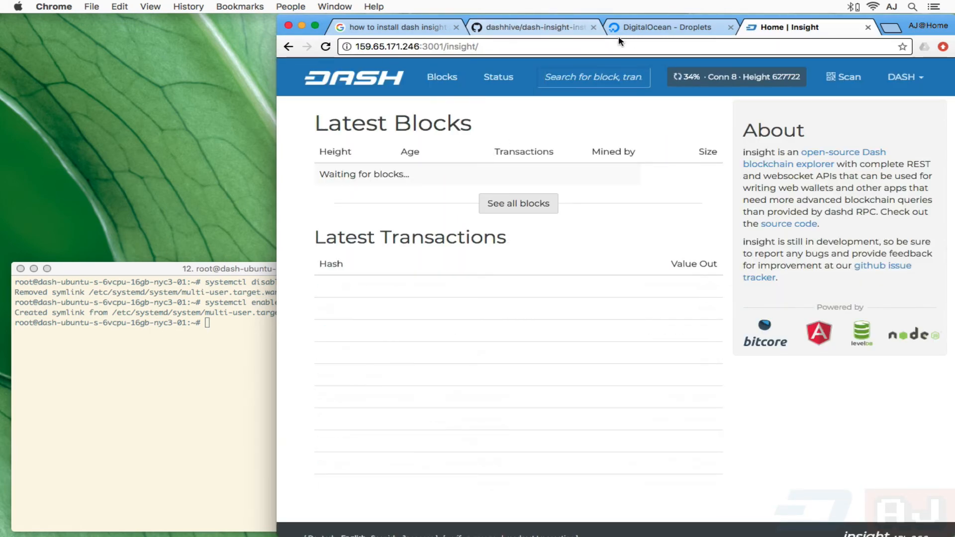
click(667, 27)
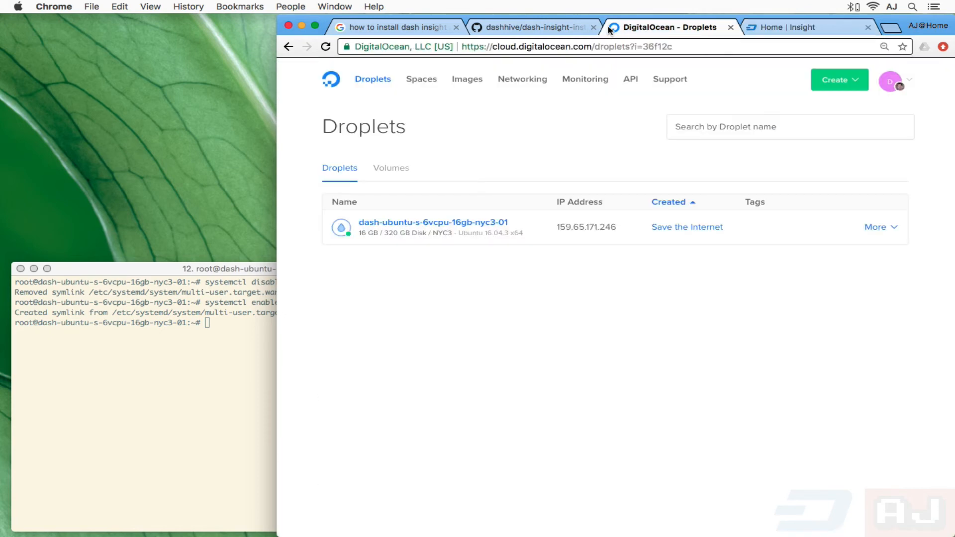
click(536, 27)
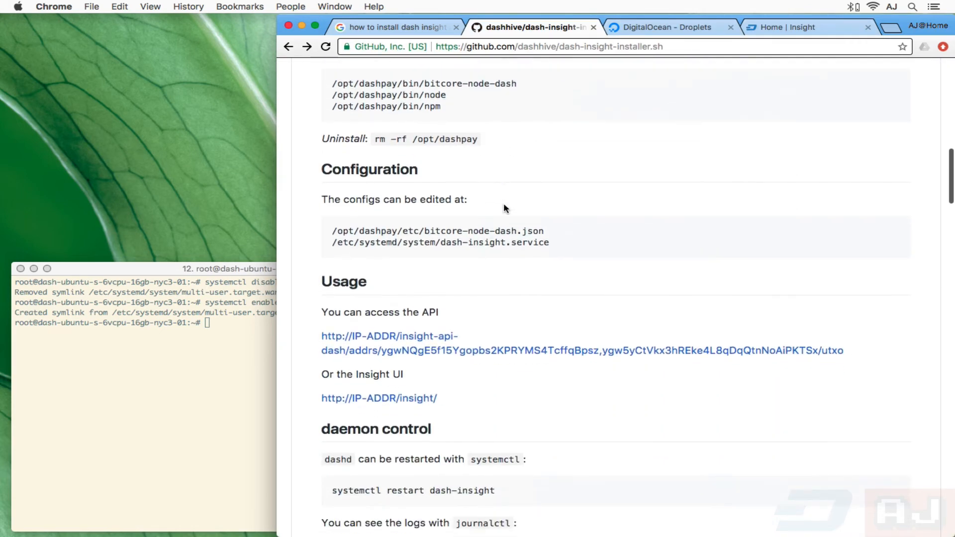
scroll(down, 3)
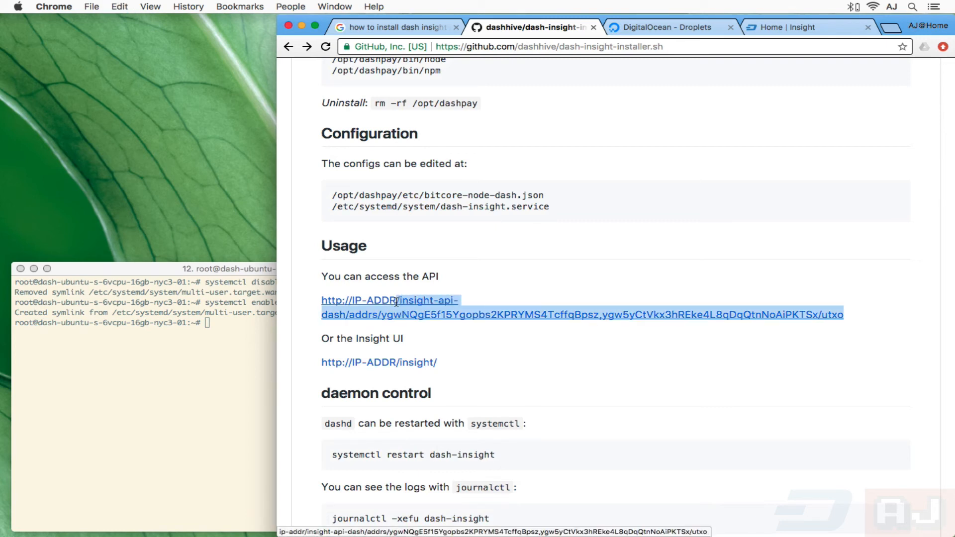
Query the example addresses' utxo endpoint at droplet port 3001, getting an empty list
click(792, 27)
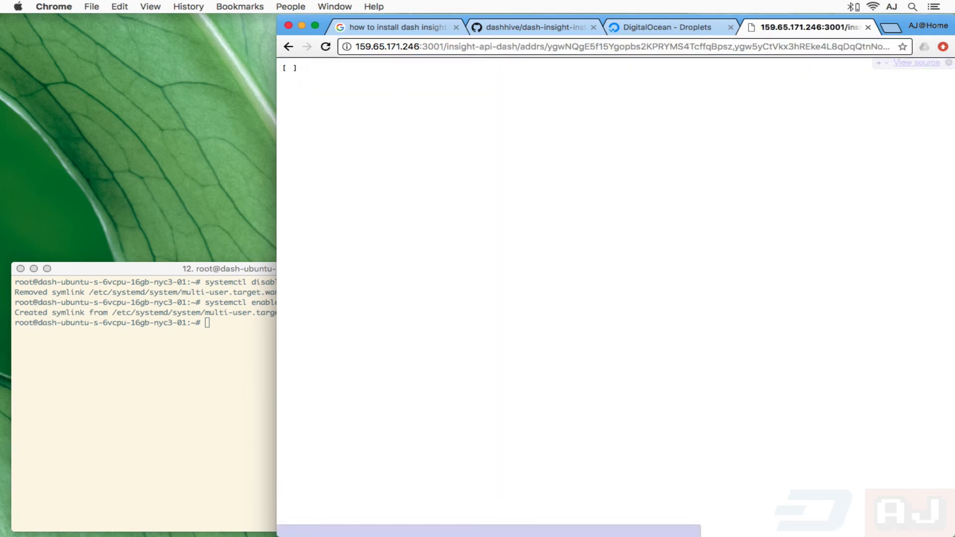
mouse_move(323, 85)
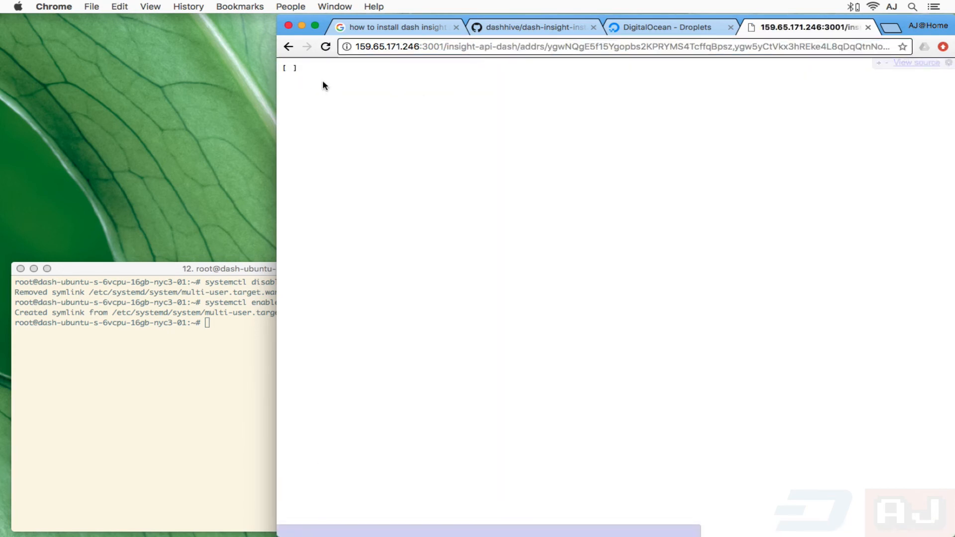
click(529, 26)
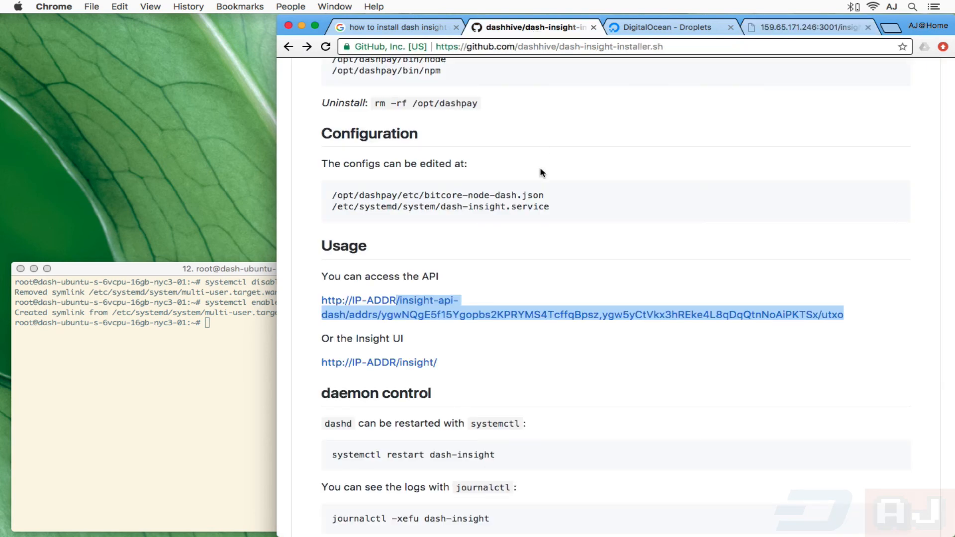
scroll(up, 3)
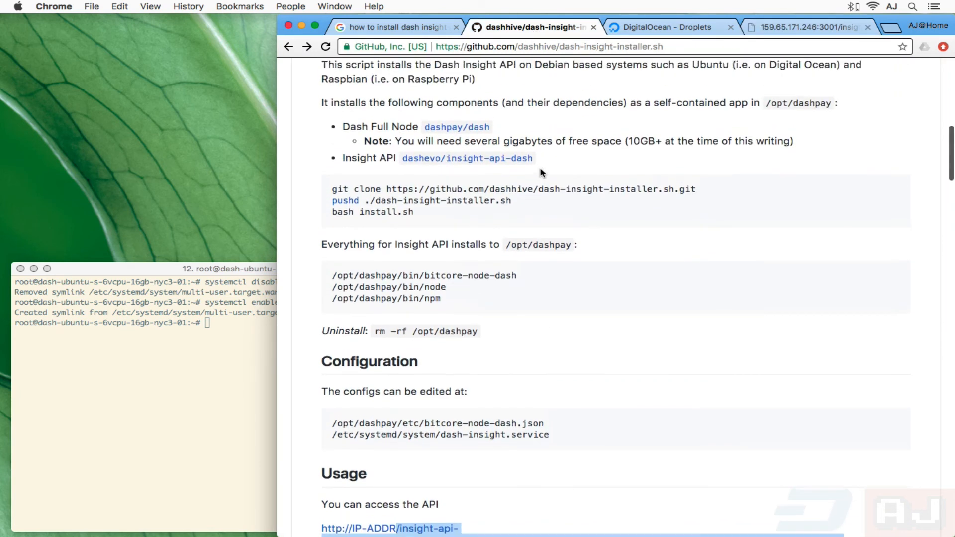
scroll(down, 3)
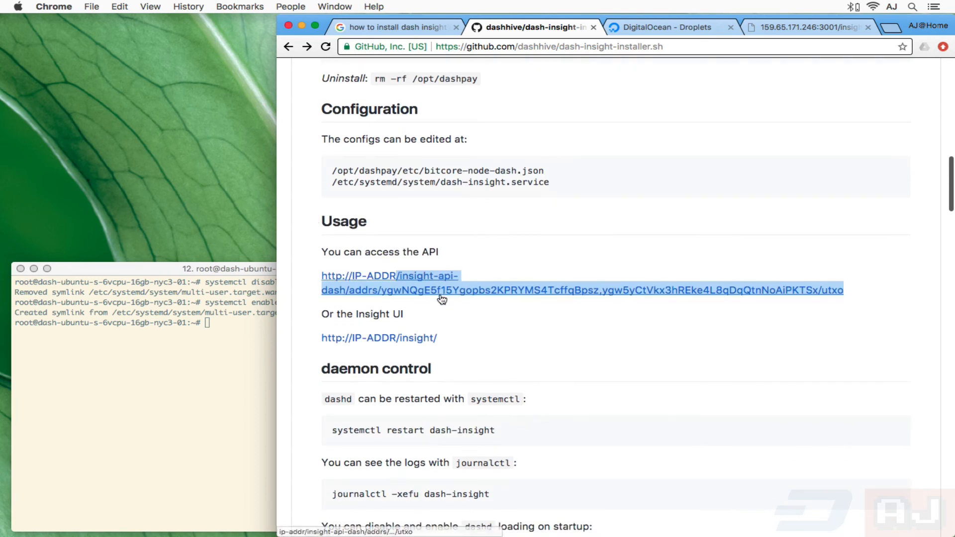
mouse_move(596, 316)
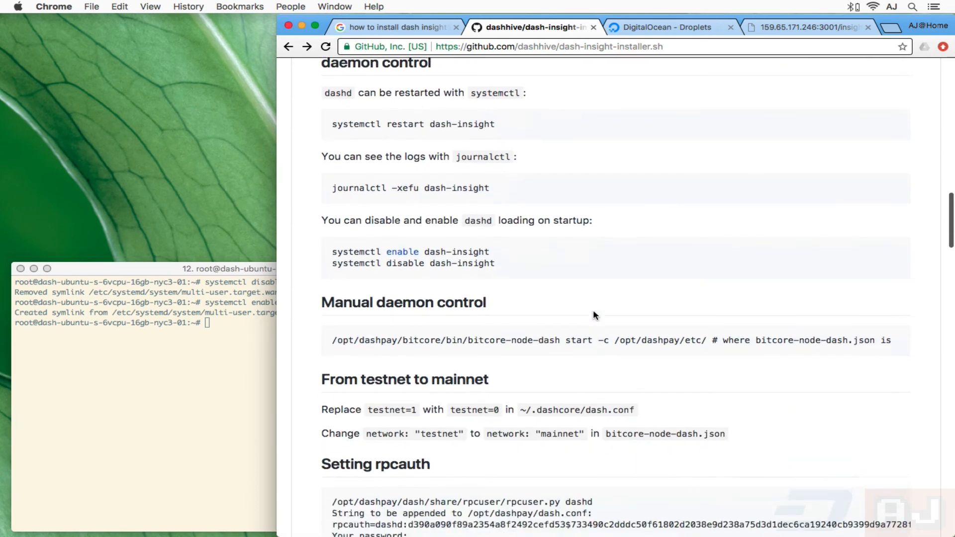
scroll(down, 3)
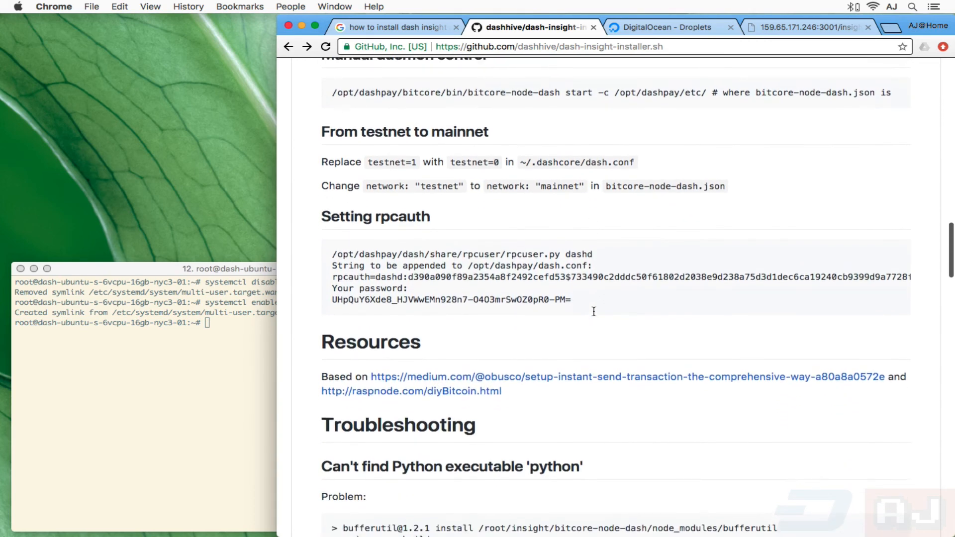
scroll(down, 3)
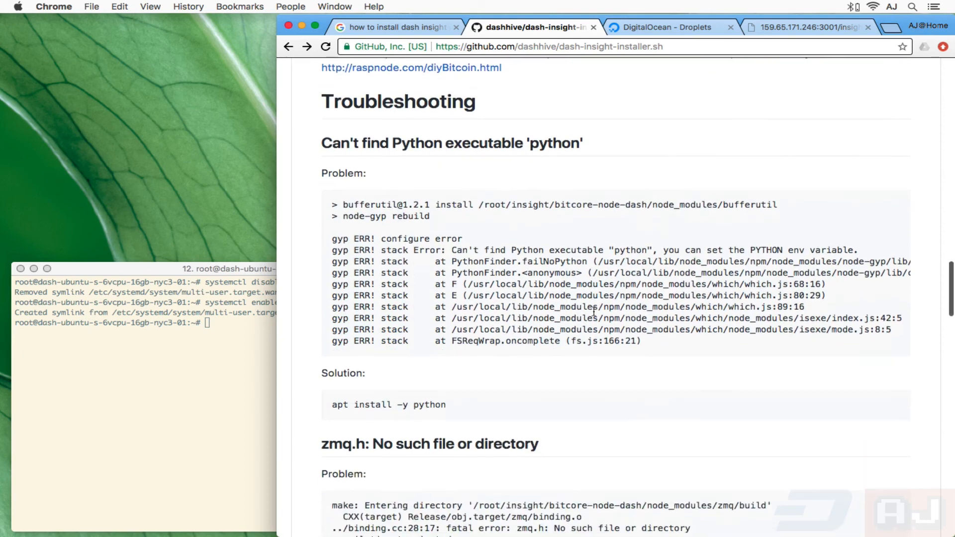
scroll(down, 3)
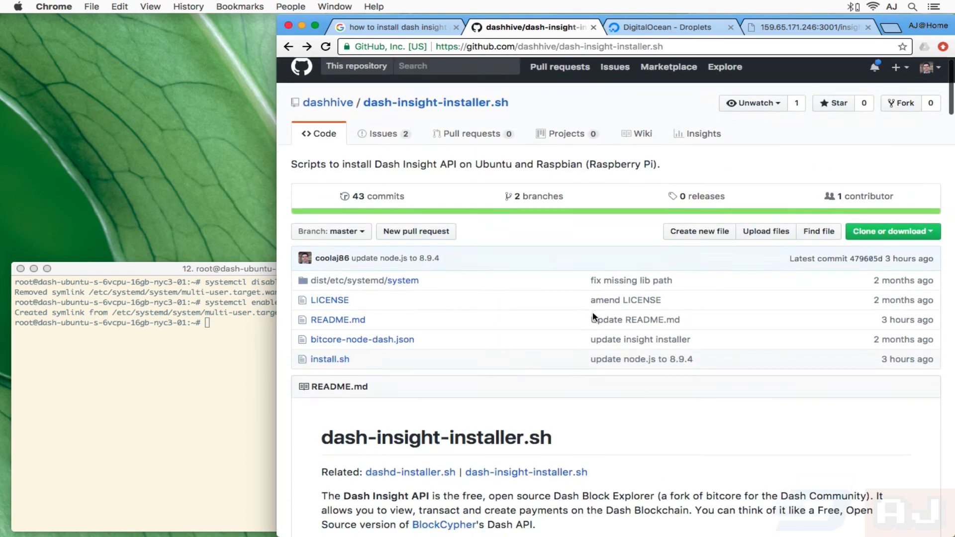
scroll(down, 3)
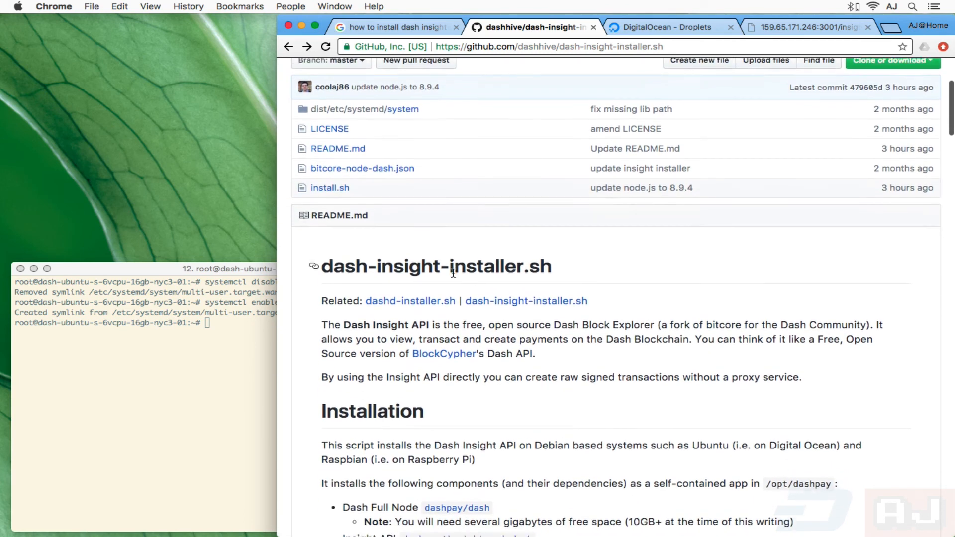
scroll(down, 3)
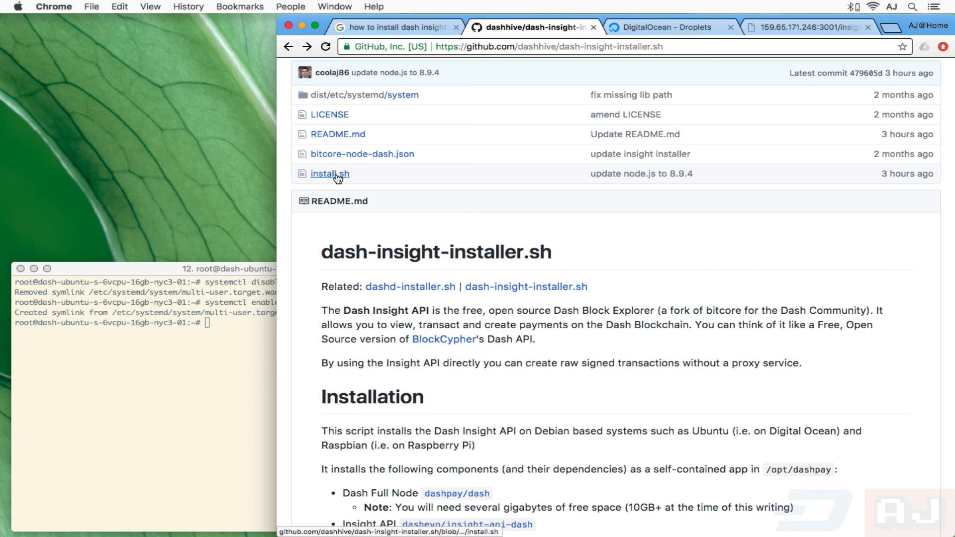
mouse_move(328, 173)
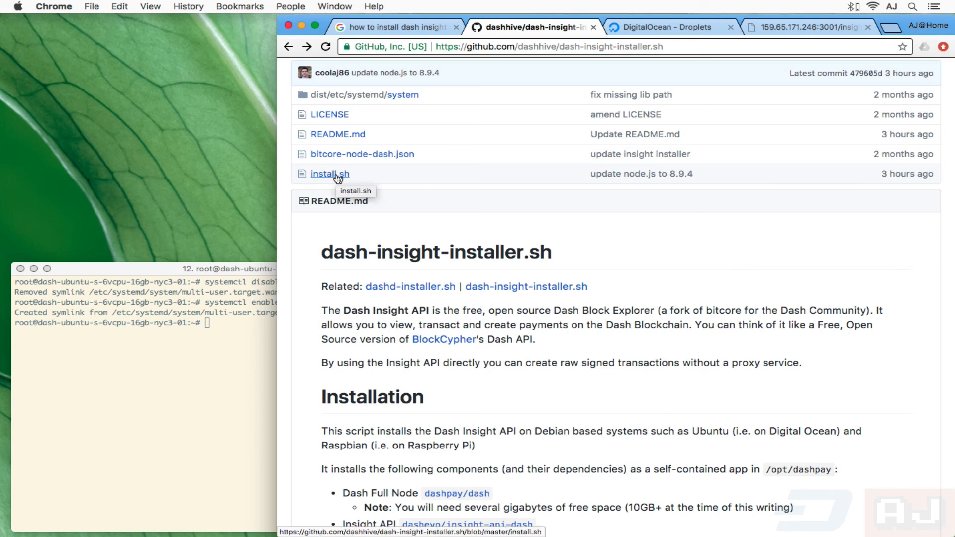
click(329, 174)
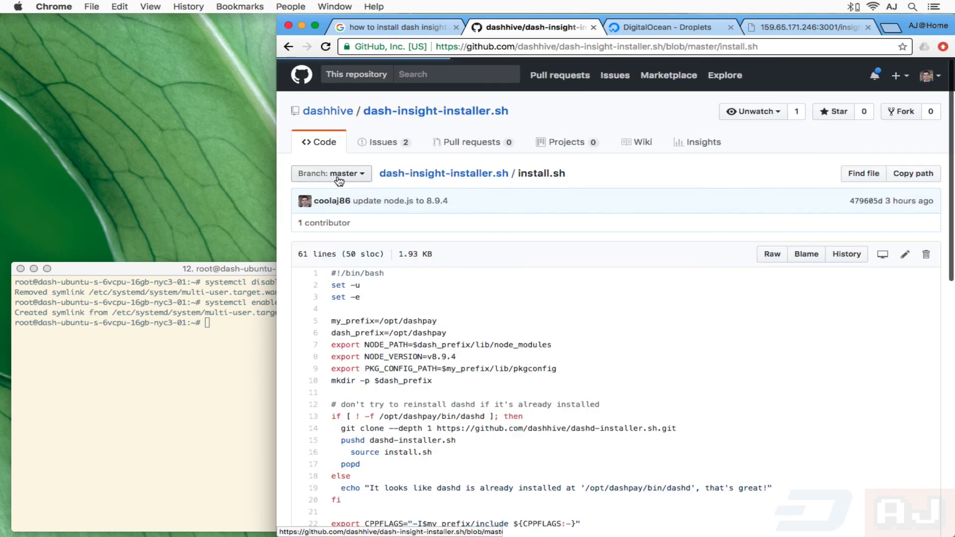
scroll(down, 3)
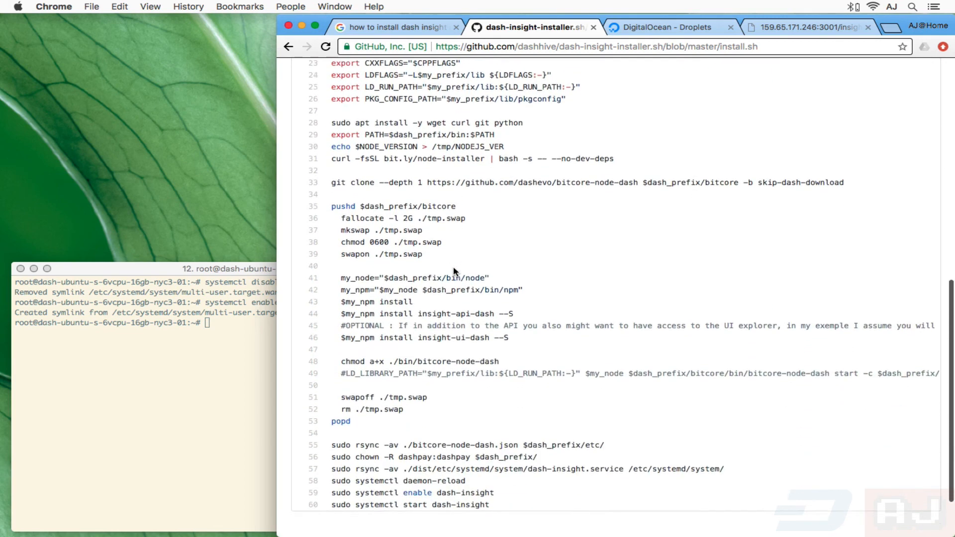
scroll(down, 3)
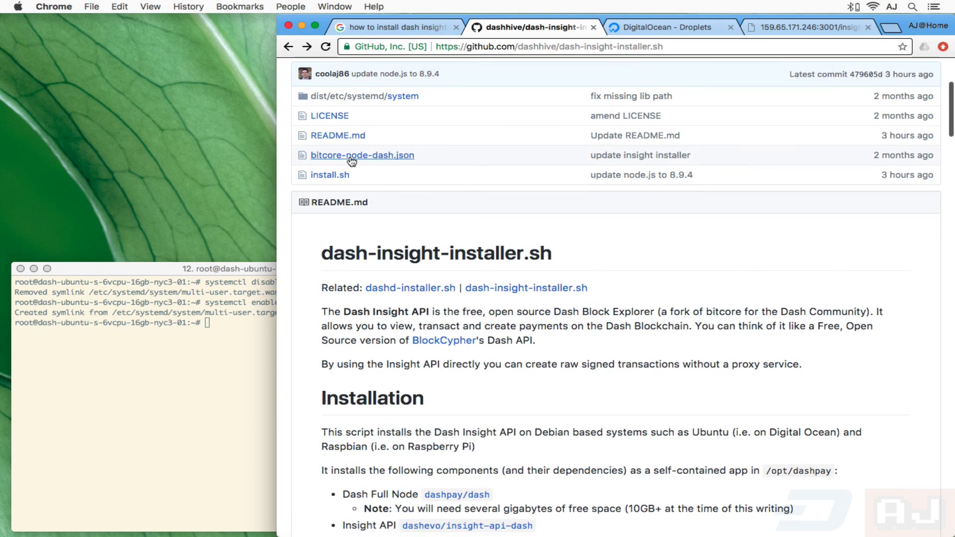
mouse_move(359, 230)
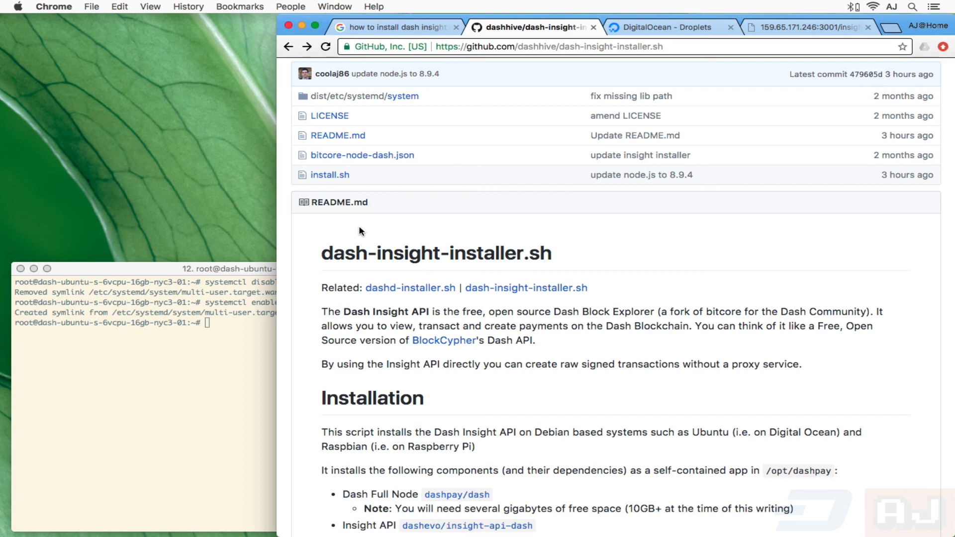
scroll(down, 3)
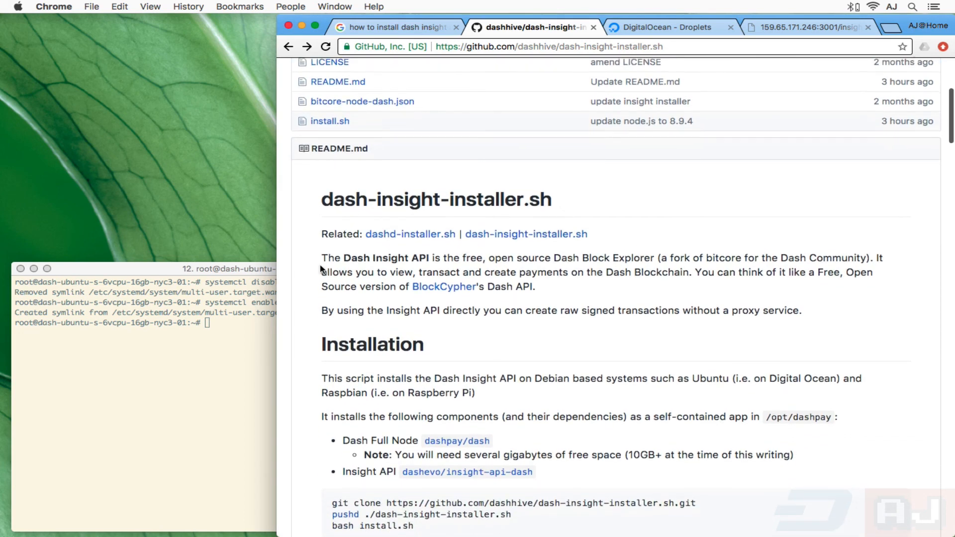
scroll(down, 3)
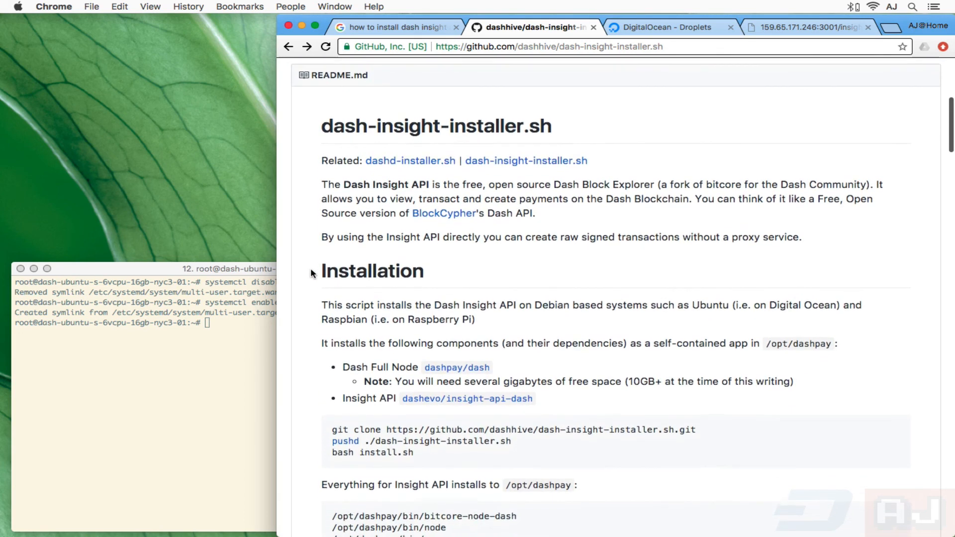
scroll(down, 3)
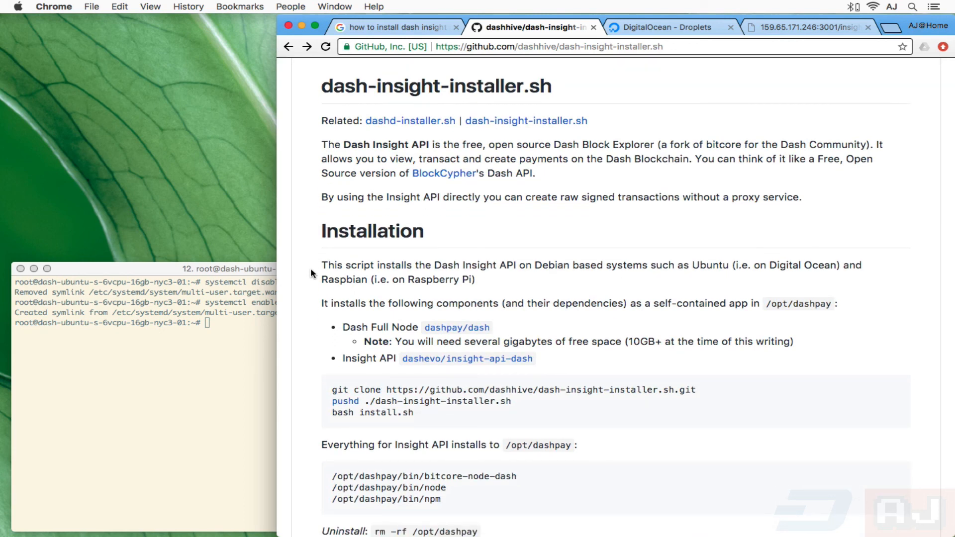